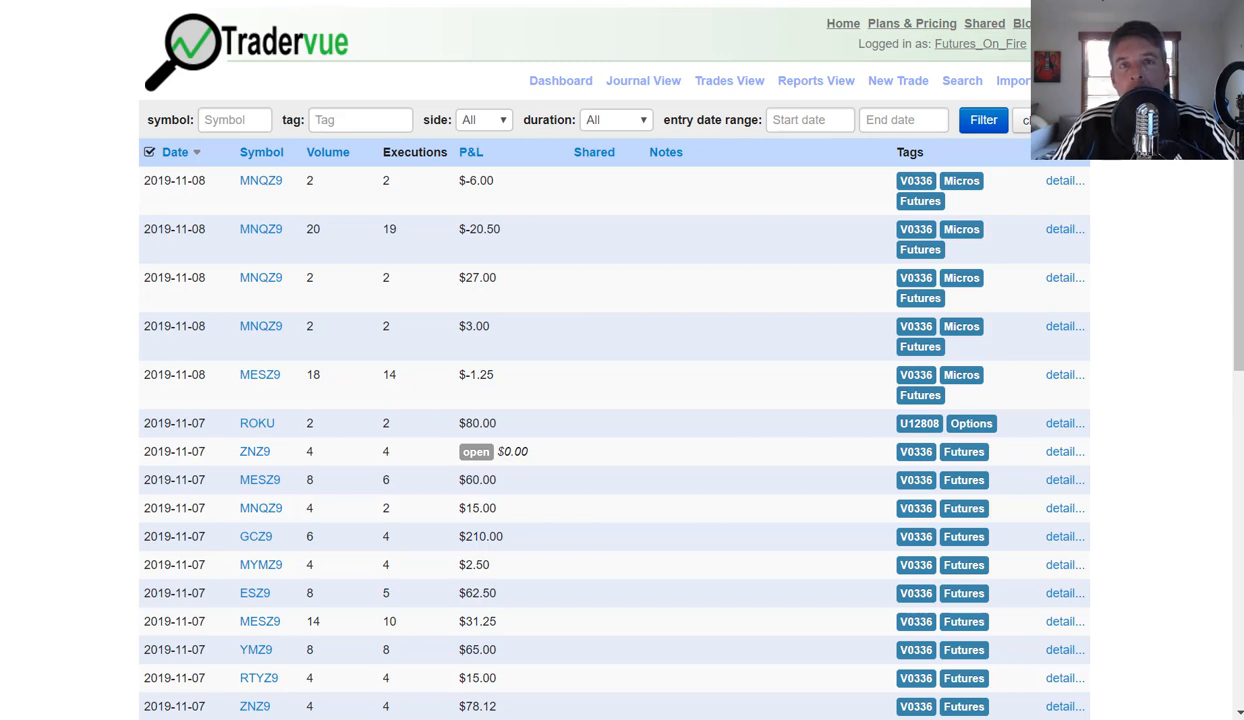
pyautogui.moveTo(1170, 282)
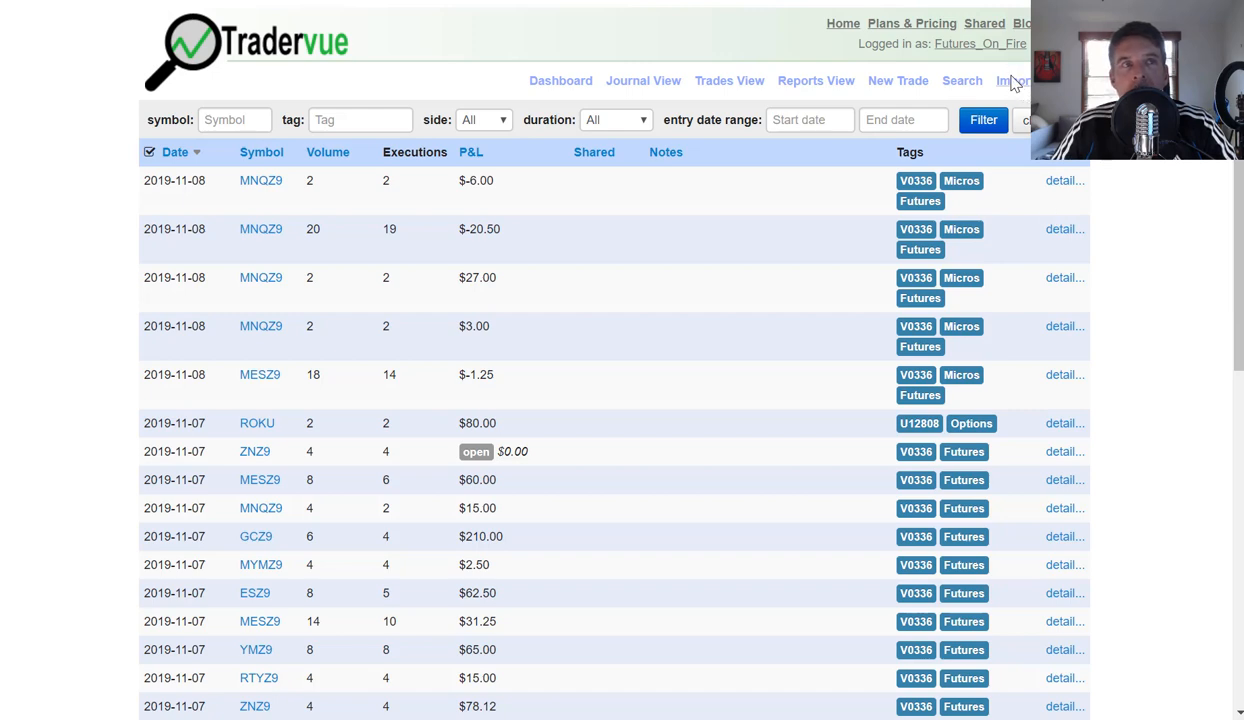
# Open the Import from Broker page from the top navigation
pyautogui.click(1013, 80)
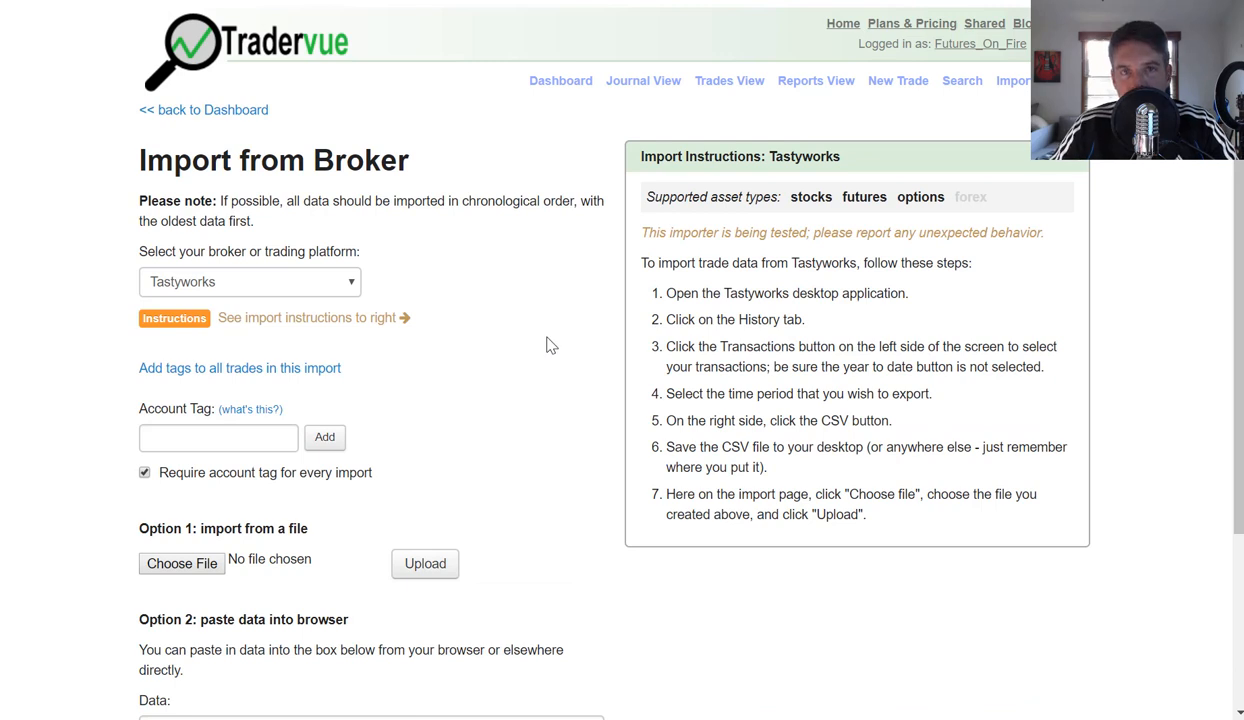
pyautogui.moveTo(295, 307)
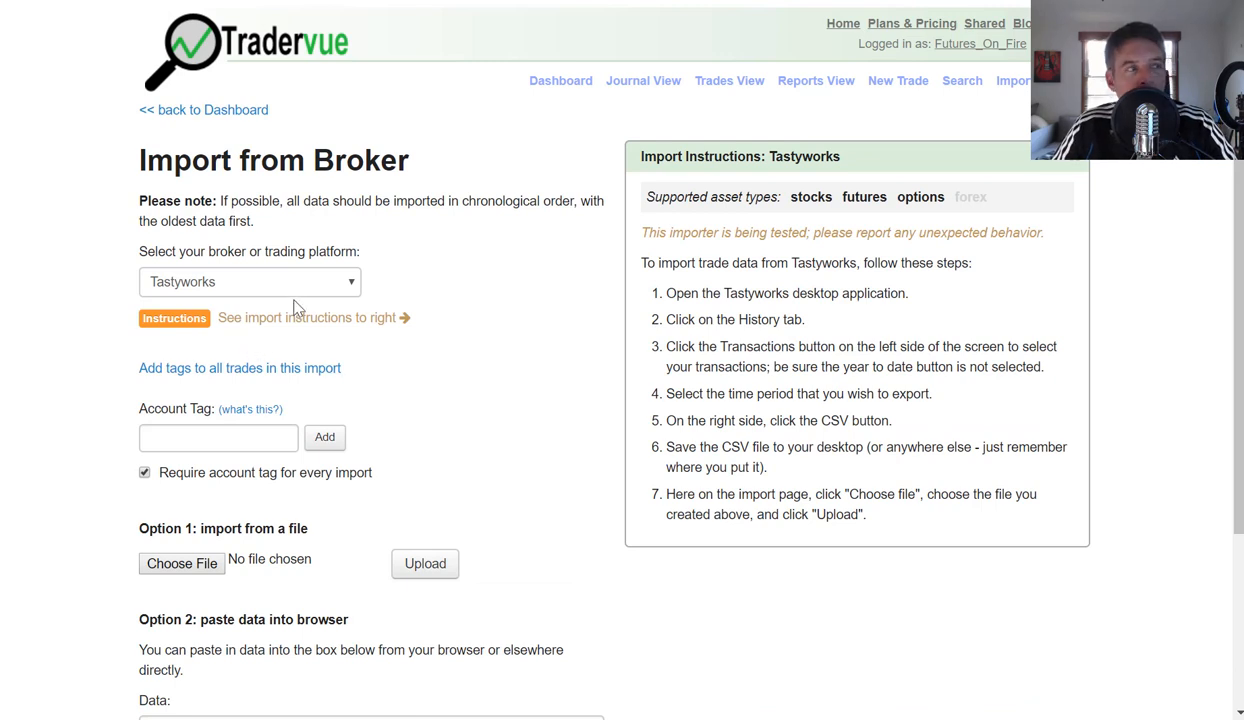
# Tag all trades in this Tastyworks import with the Options tag
pyautogui.click(248, 281)
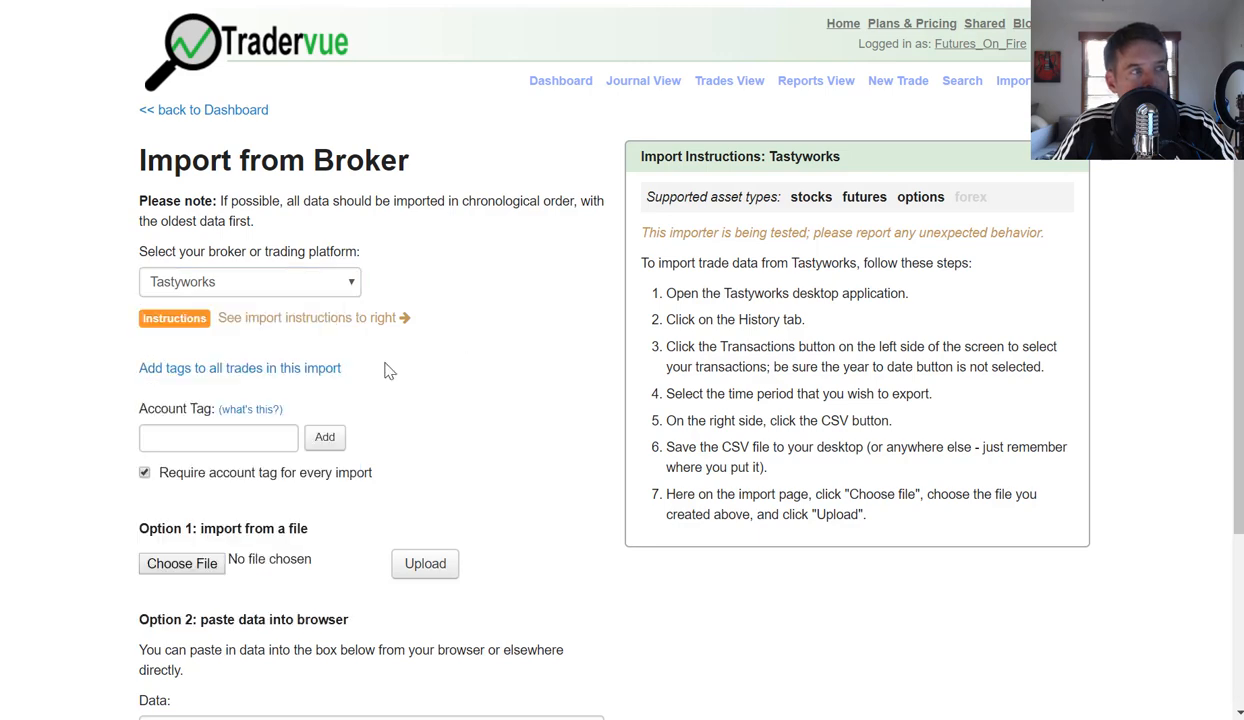
pyautogui.click(239, 368)
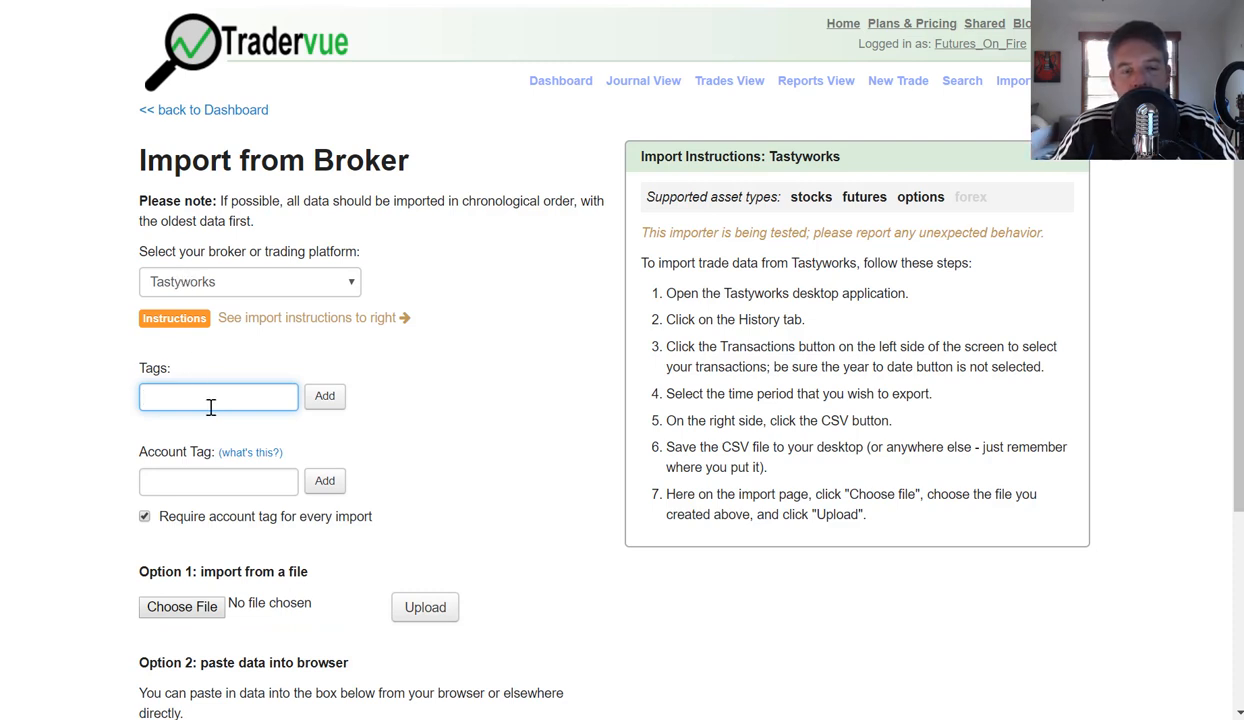
pyautogui.write('o')
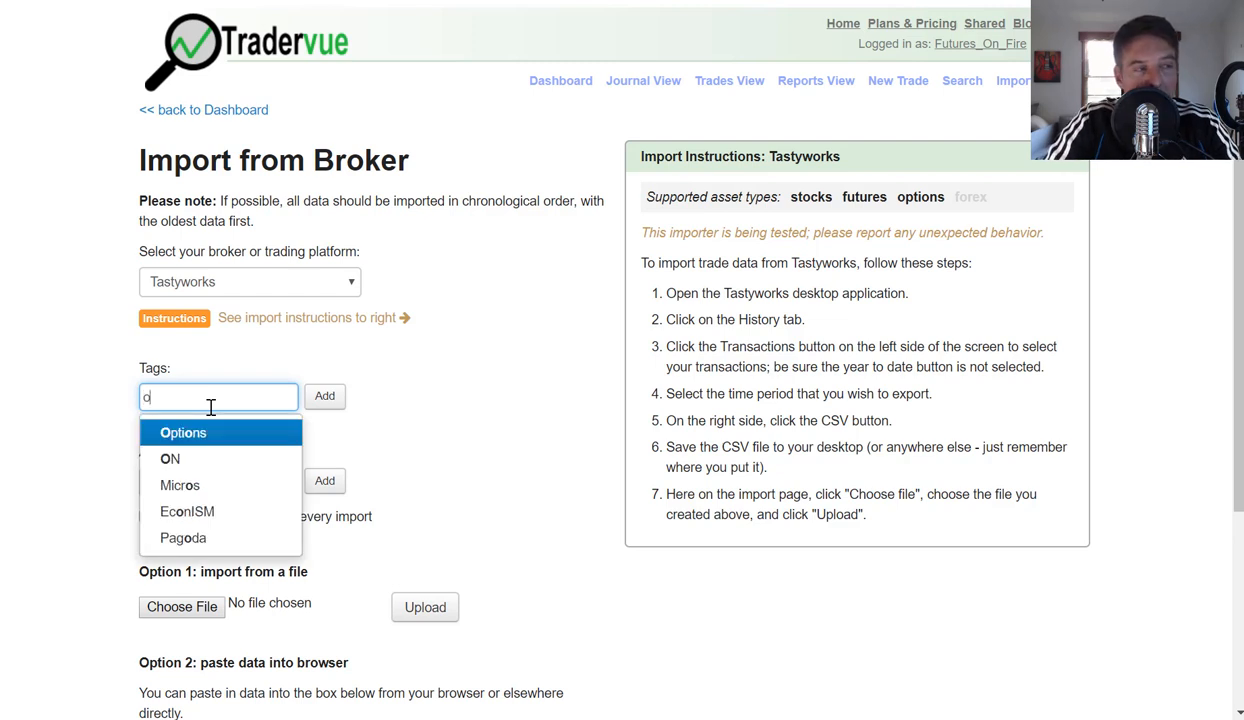
pyautogui.click(182, 432)
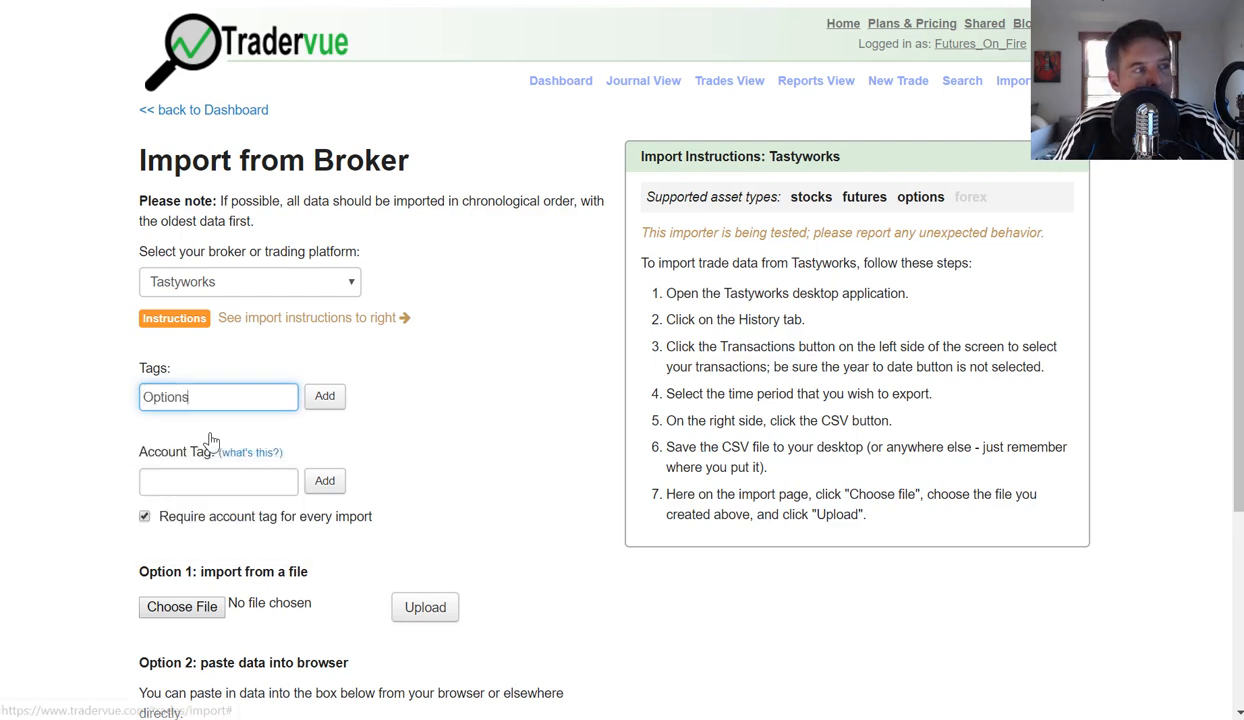
pyautogui.click(324, 395)
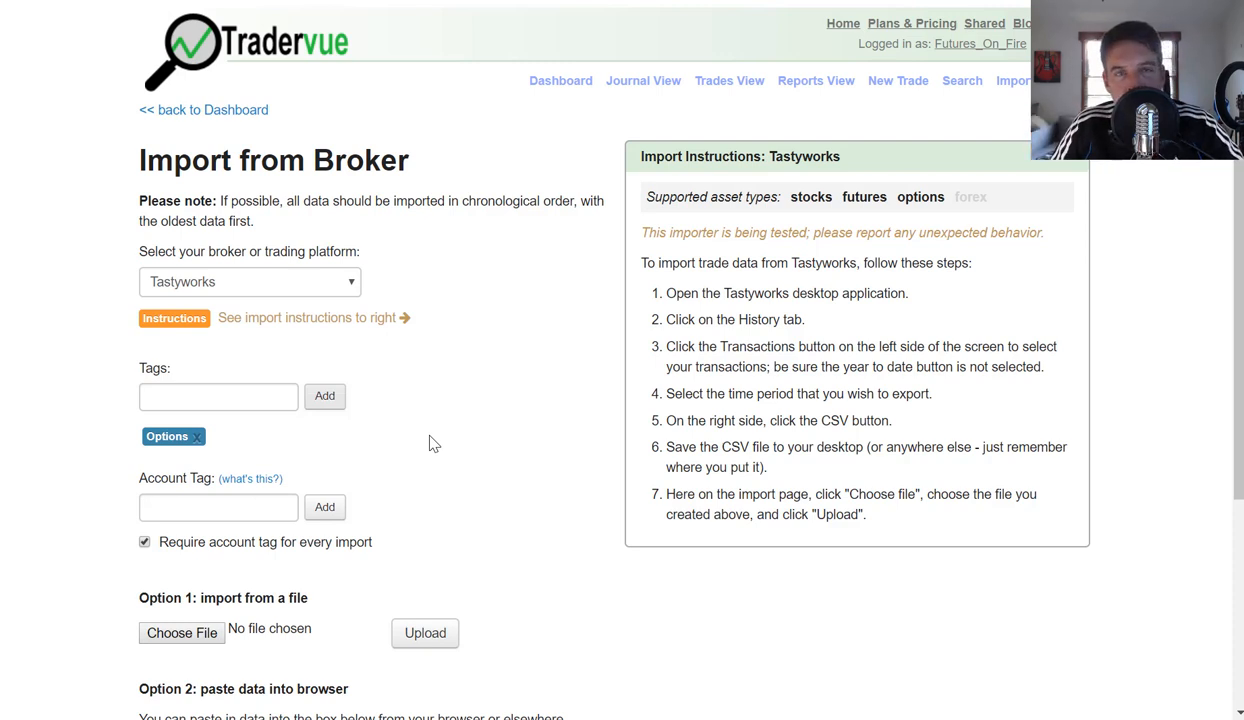
pyautogui.moveTo(172, 437)
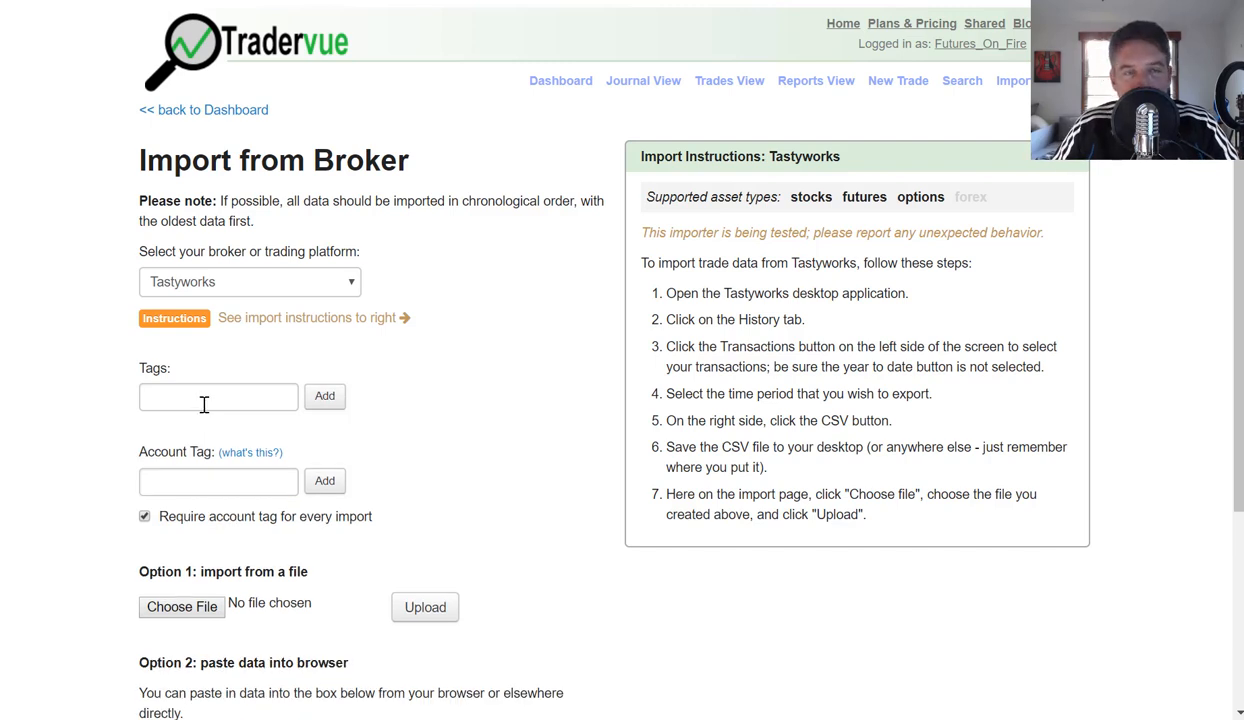
pyautogui.click(218, 396)
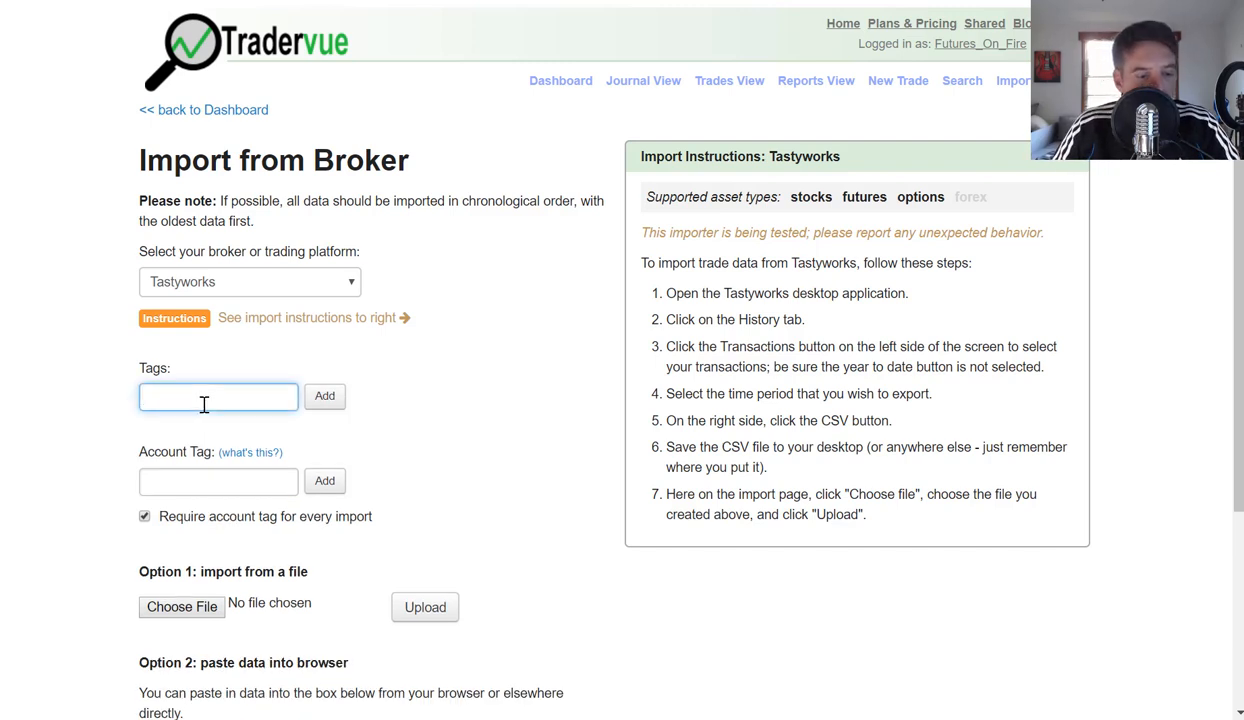
pyautogui.write('Futures')
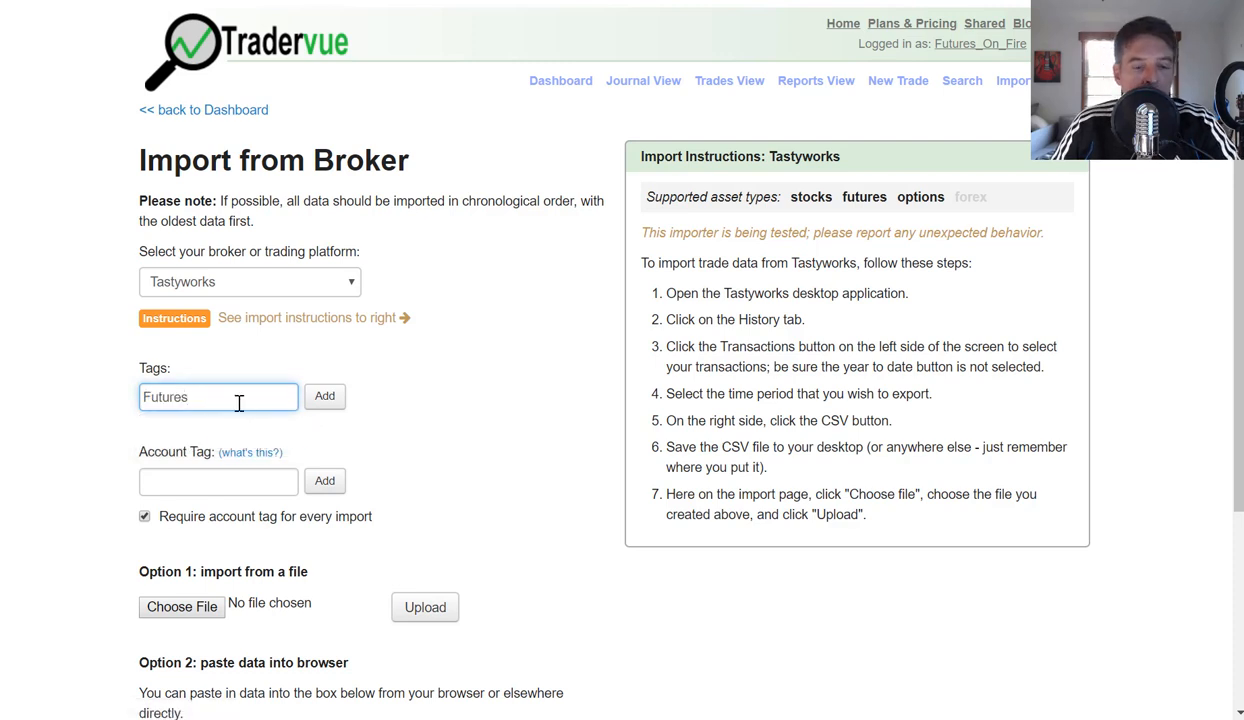
pyautogui.click(218, 396)
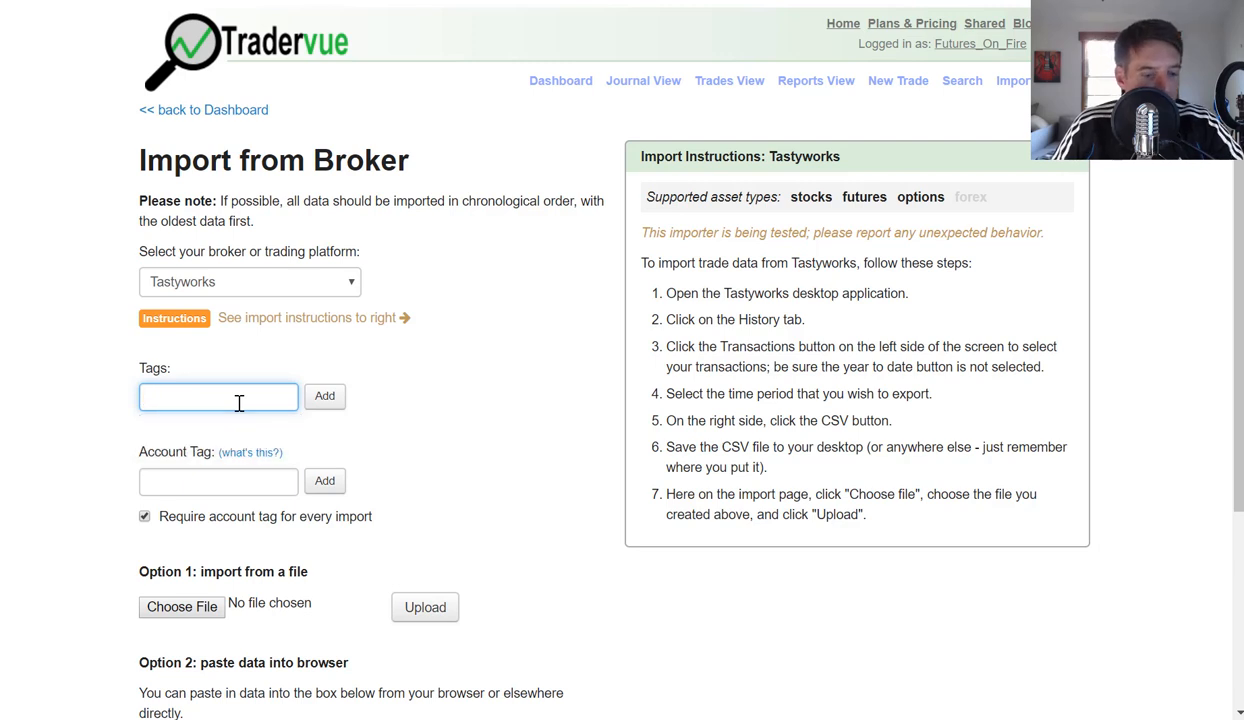
pyautogui.write('Micros')
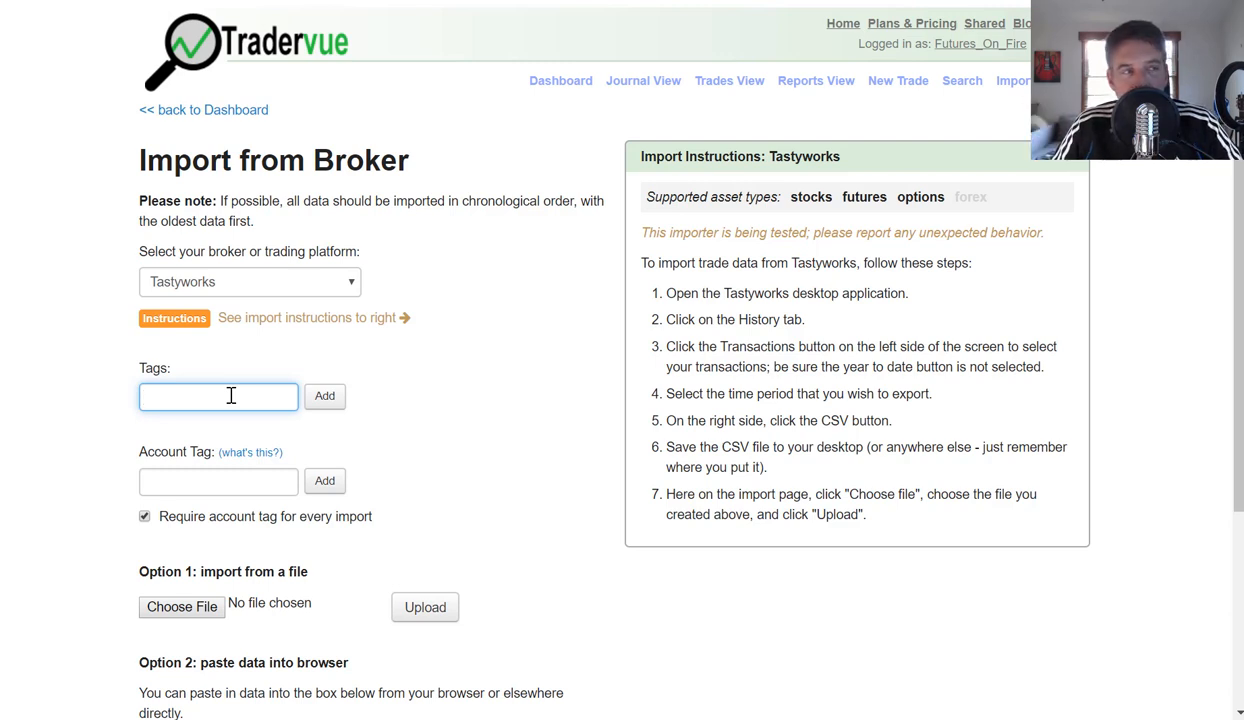
pyautogui.click(218, 481)
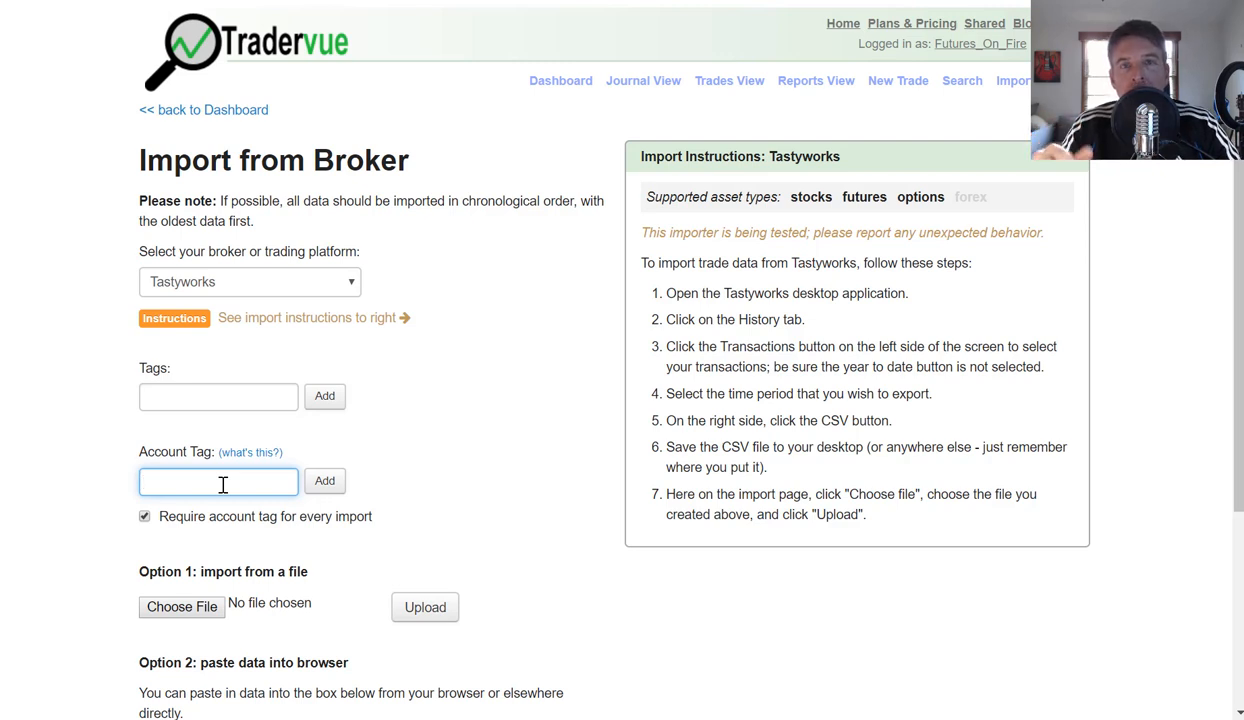
# Fill the Account Tag field with V0336, chosen from the autocomplete suggestions
pyautogui.click(218, 481)
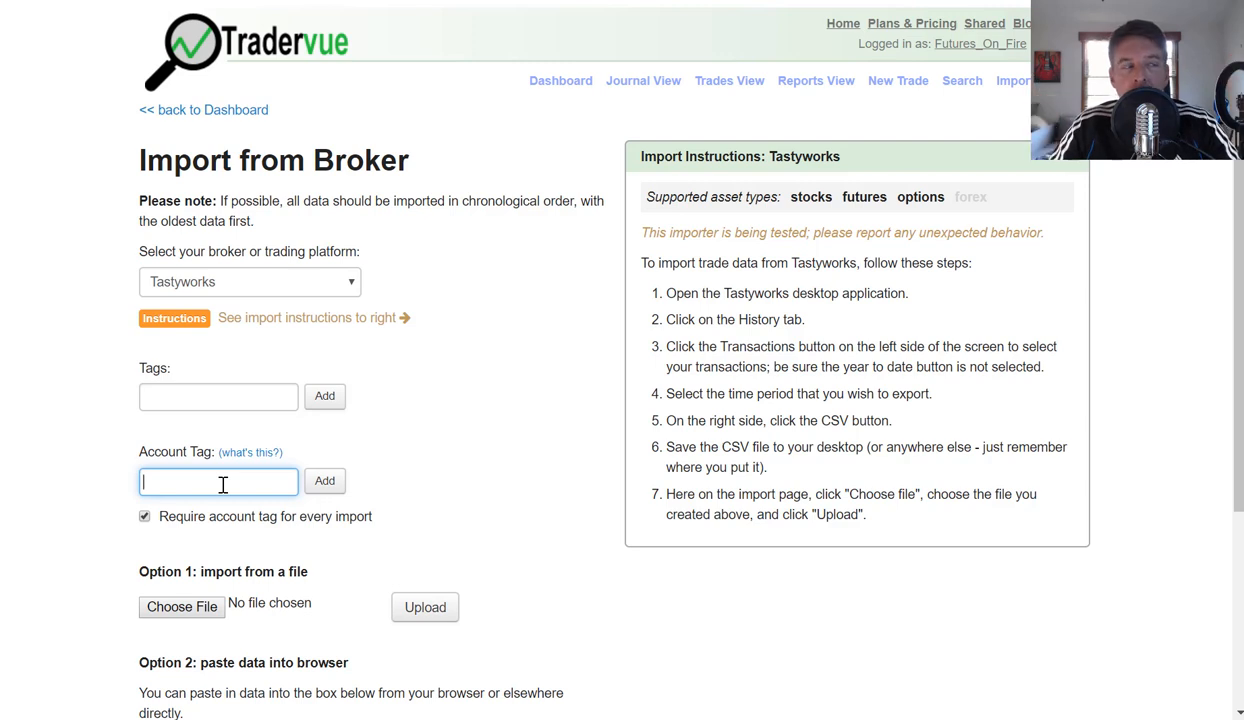
pyautogui.write('s')
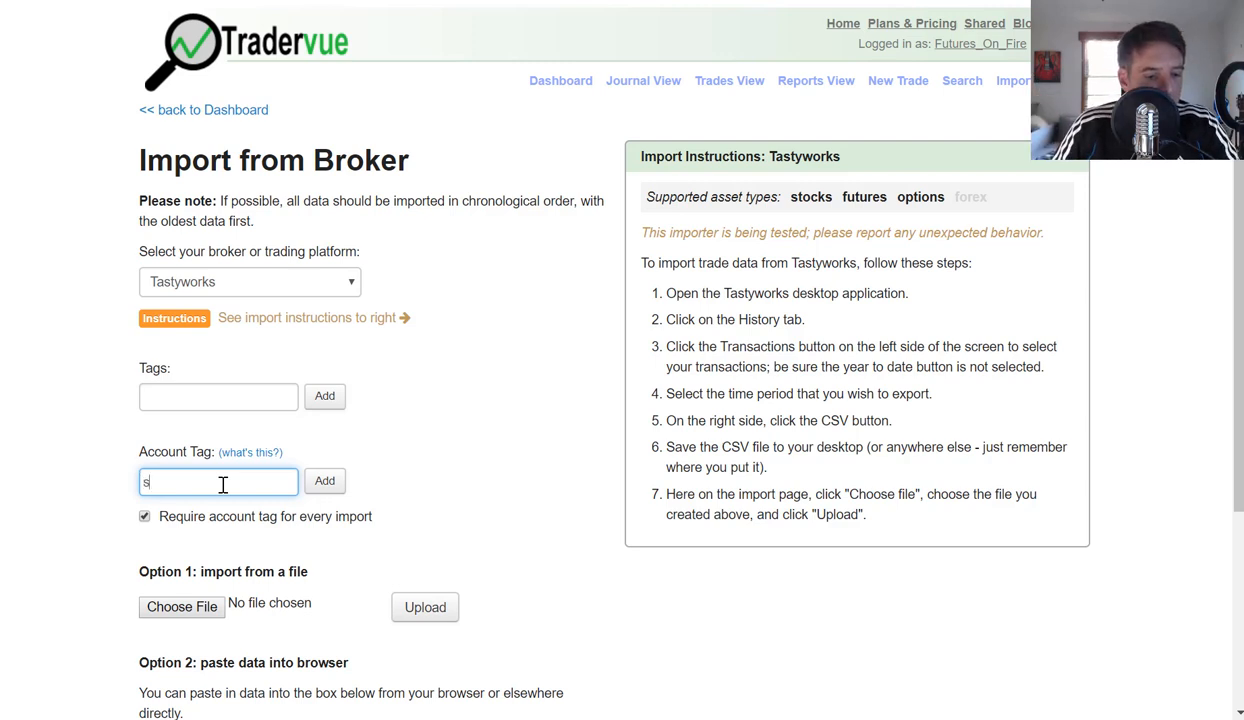
pyautogui.write('im101')
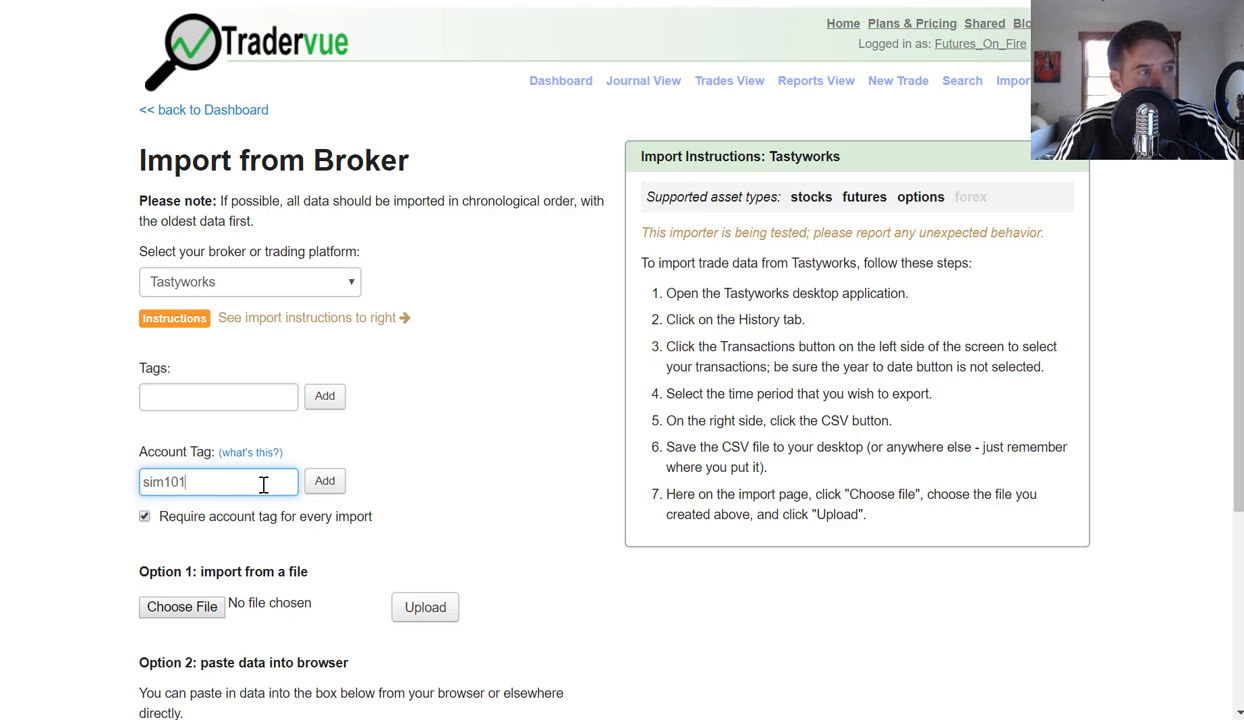
pyautogui.press('BackSpace')
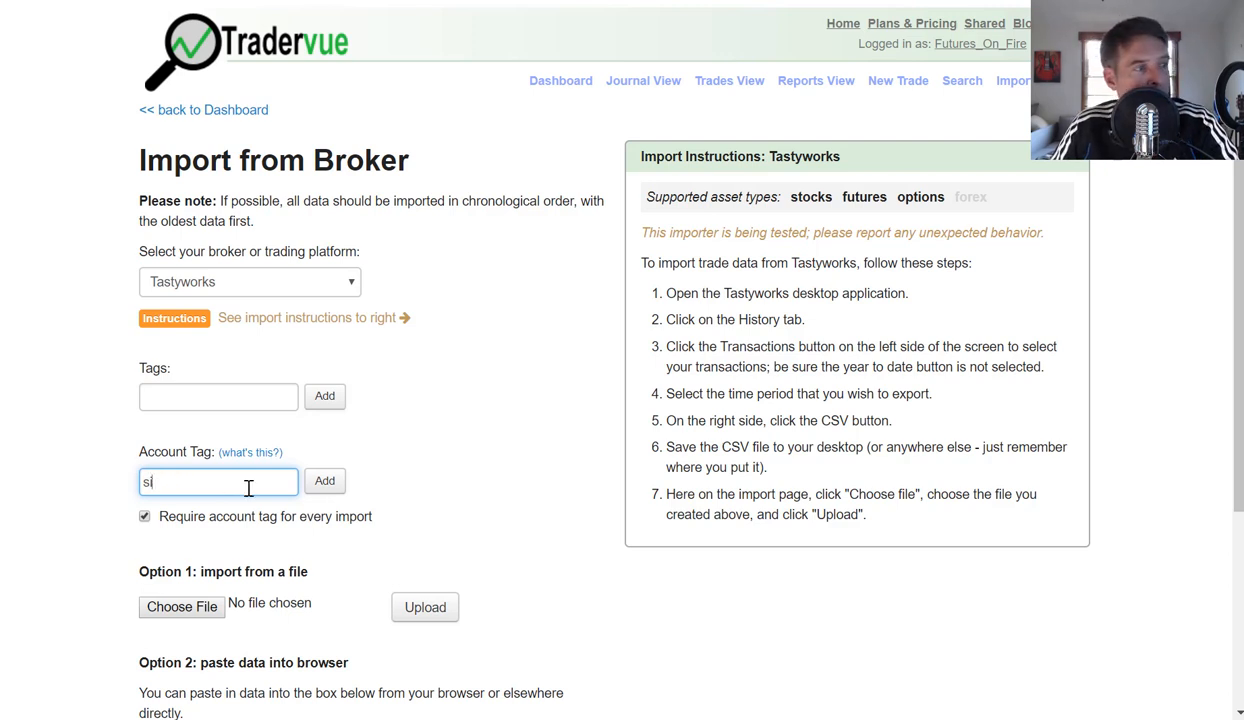
pyautogui.write('V')
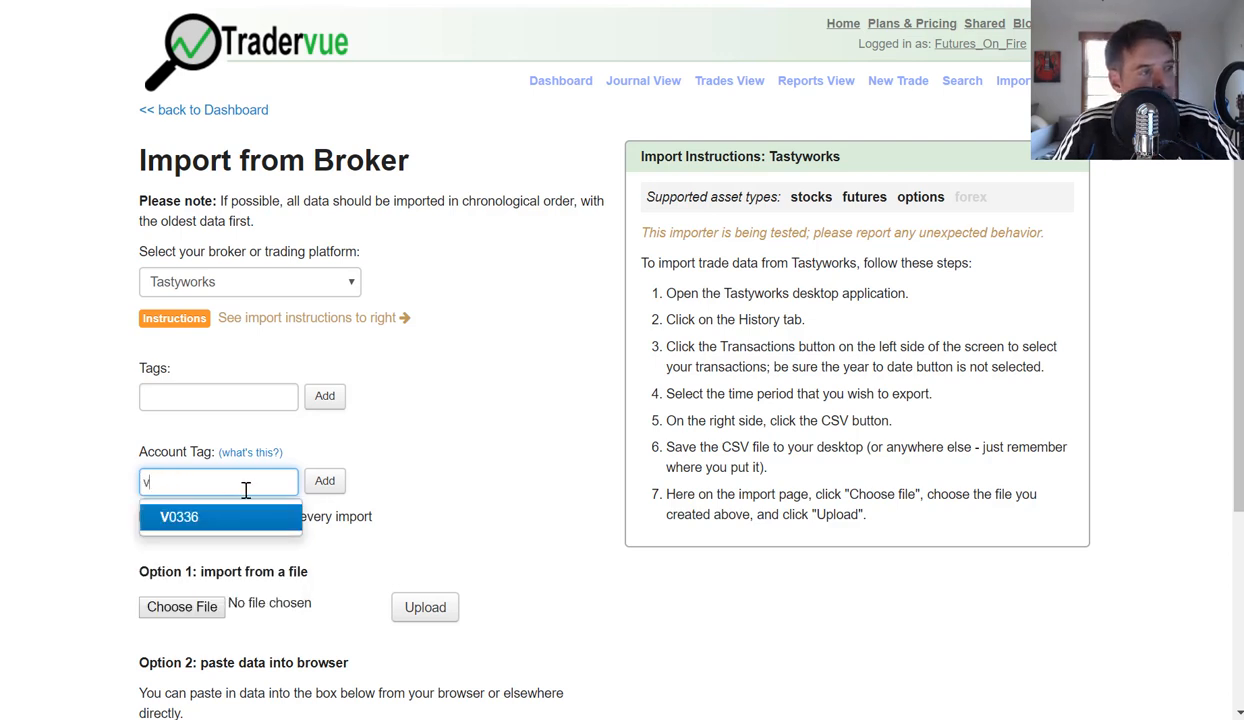
pyautogui.click(178, 516)
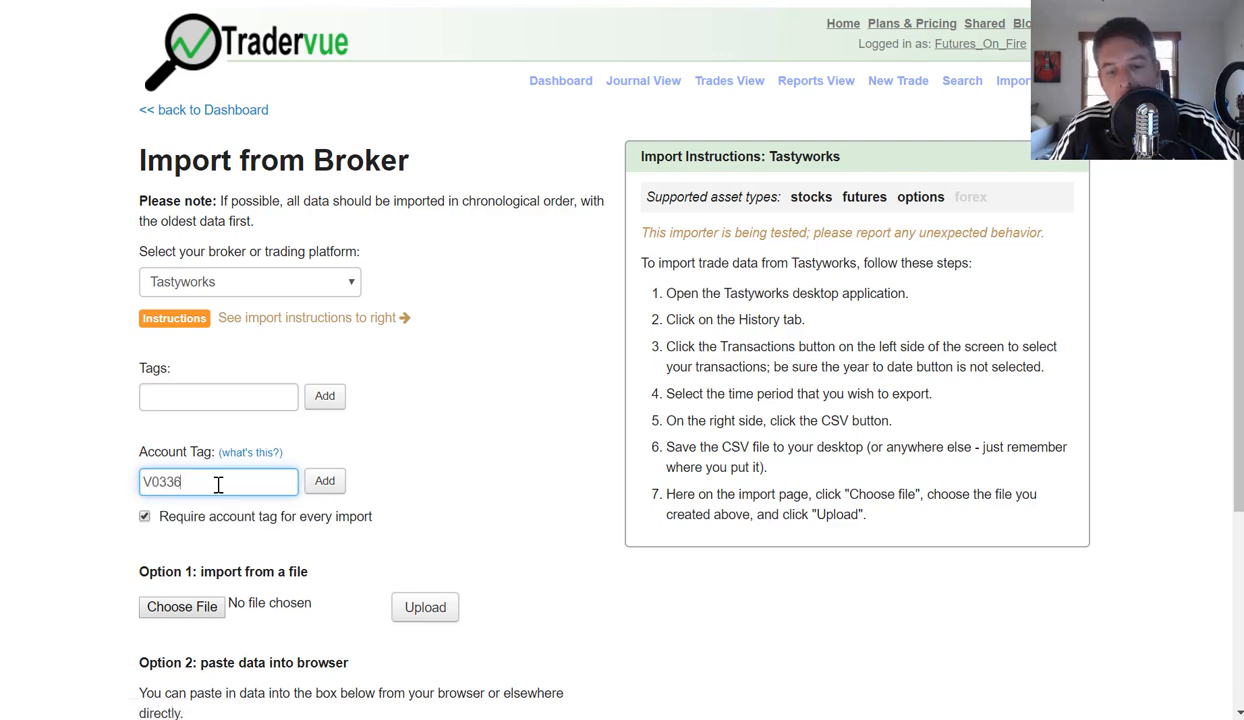
pyautogui.press('ctrl+a')
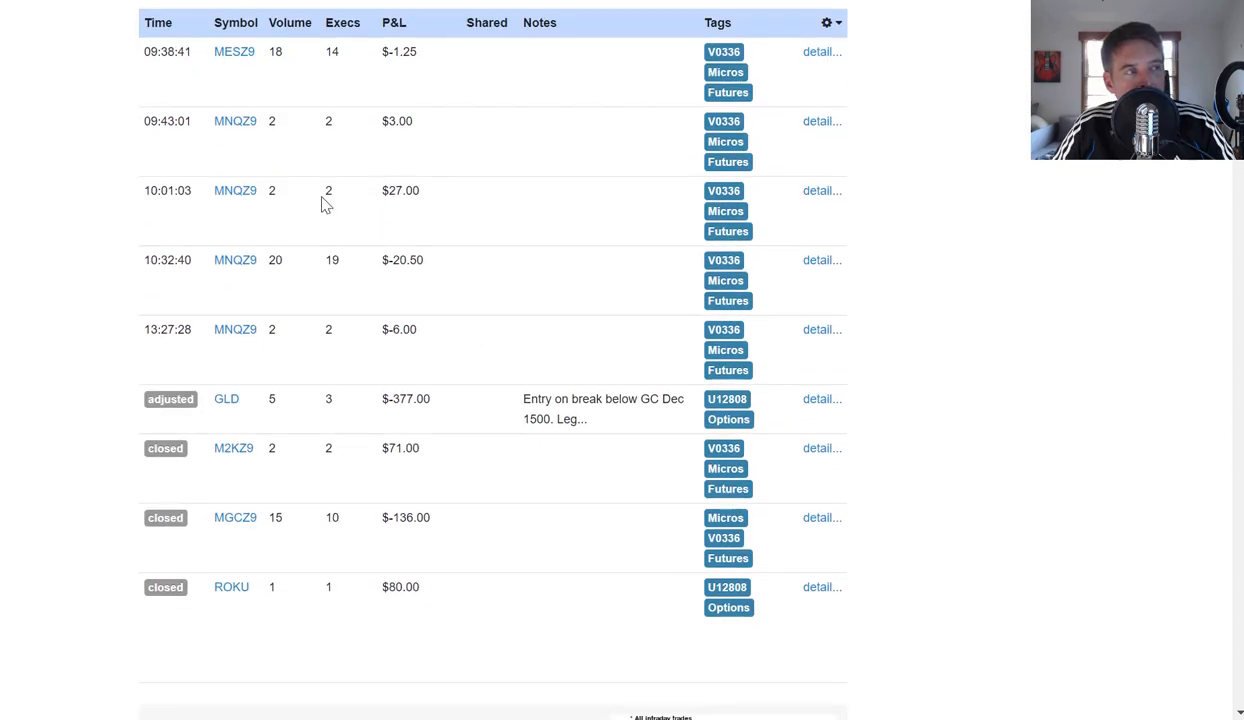
pyautogui.scroll(-3)
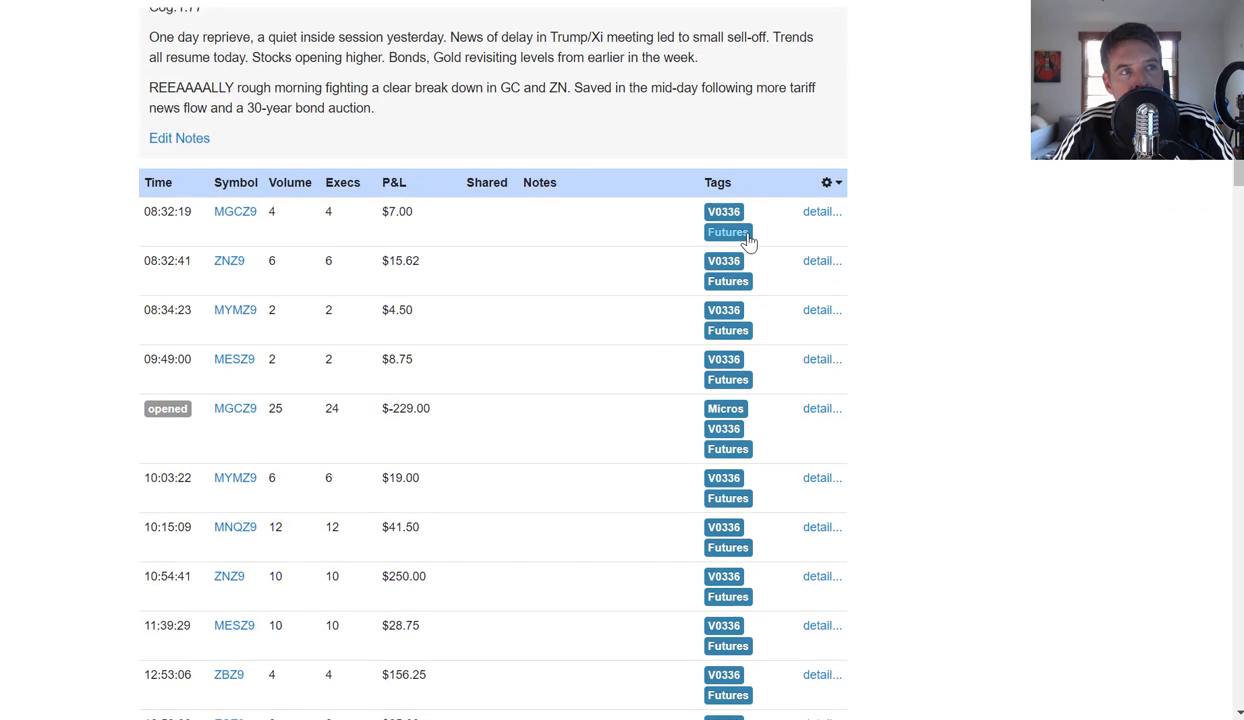
pyautogui.moveTo(728, 281)
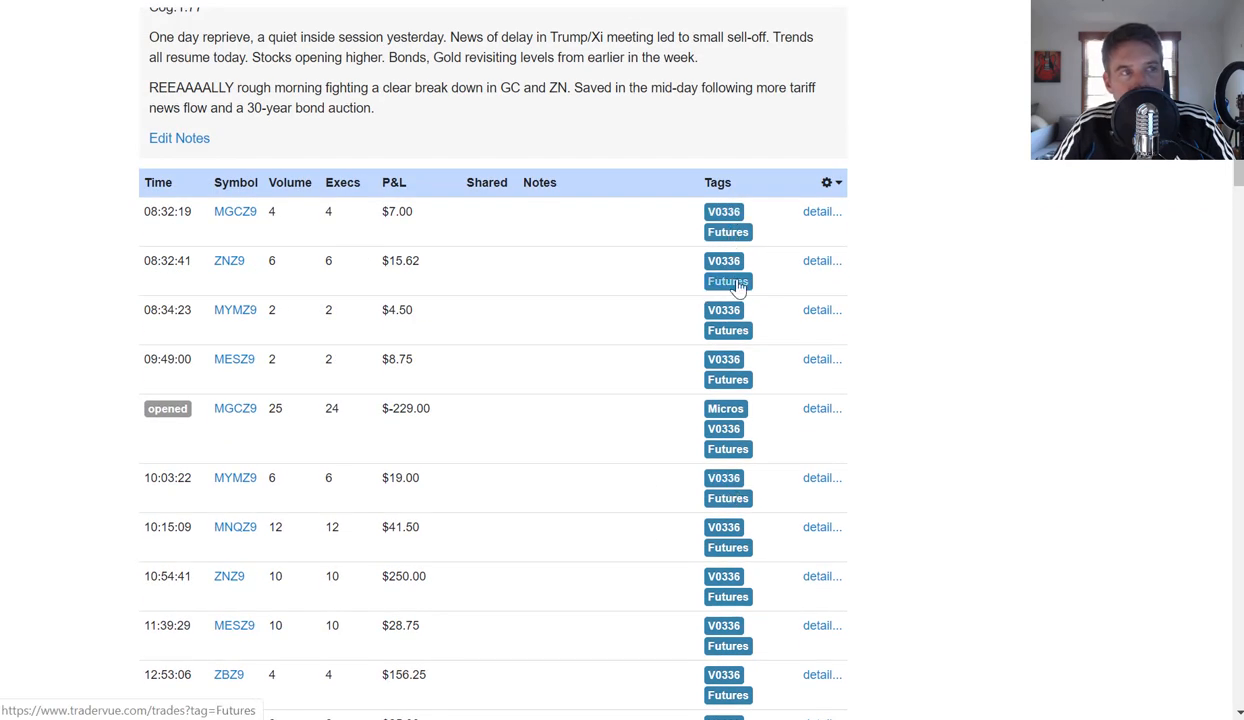
pyautogui.moveTo(728, 232)
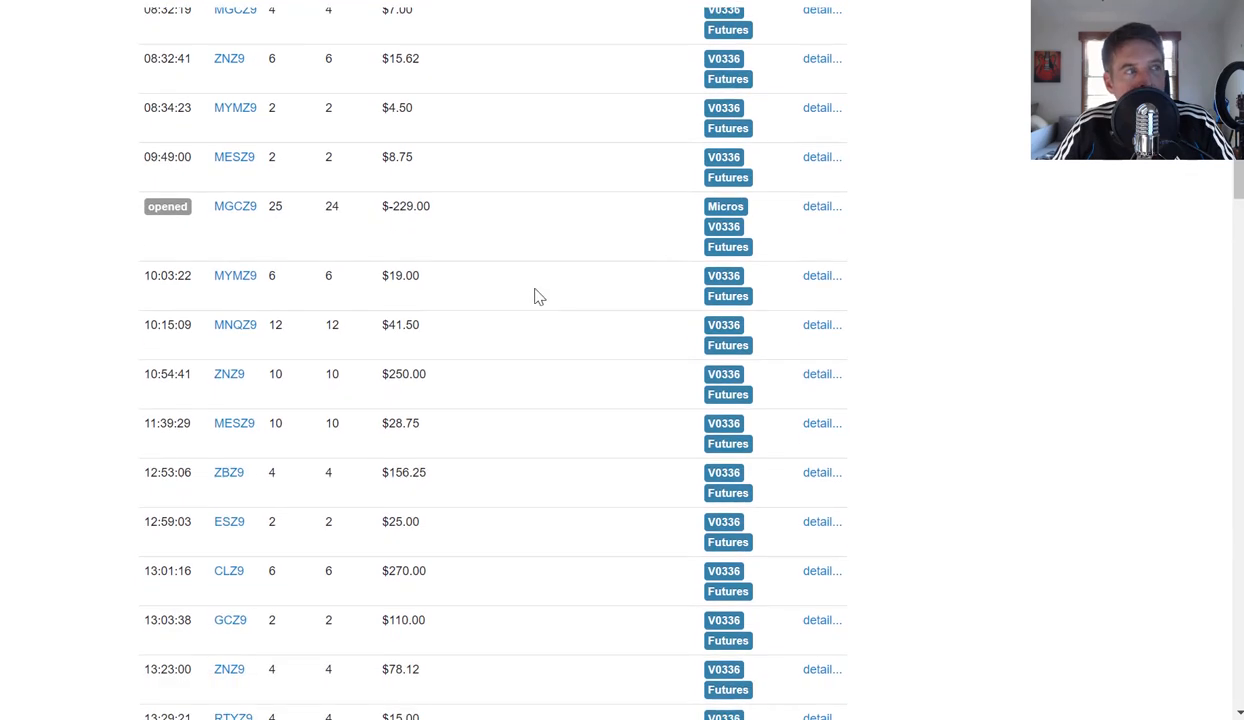
pyautogui.scroll(-3)
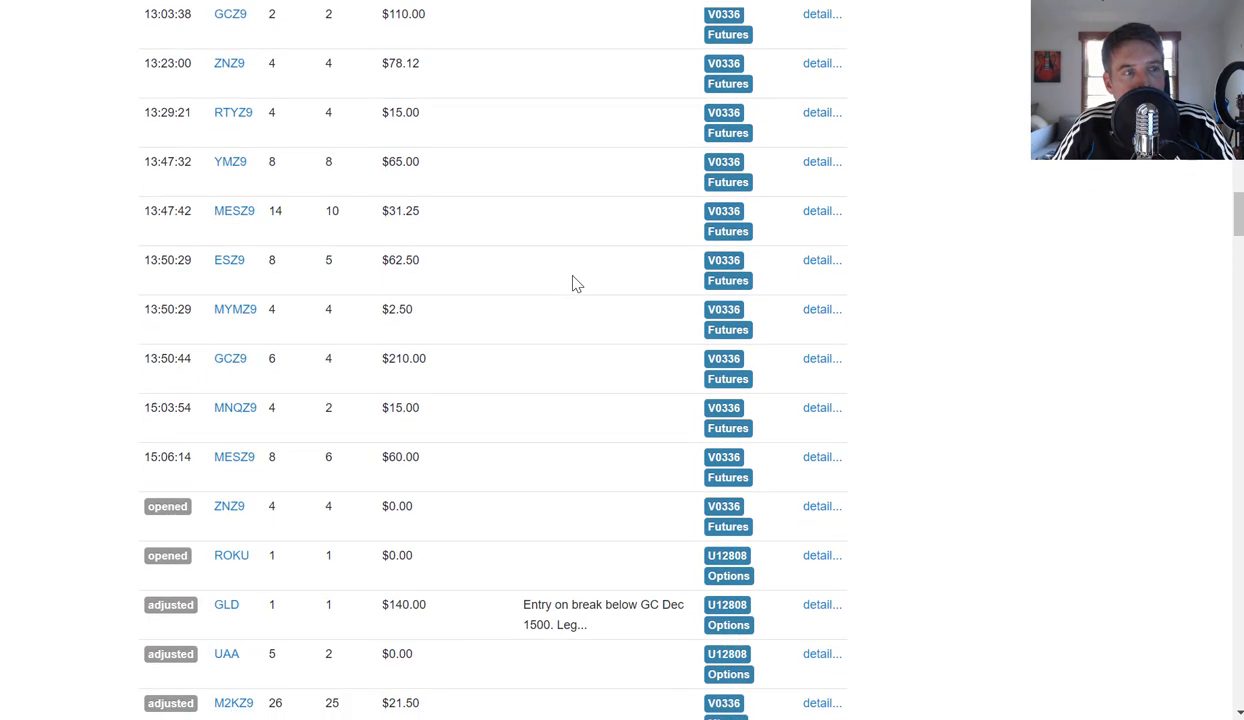
pyautogui.scroll(-3)
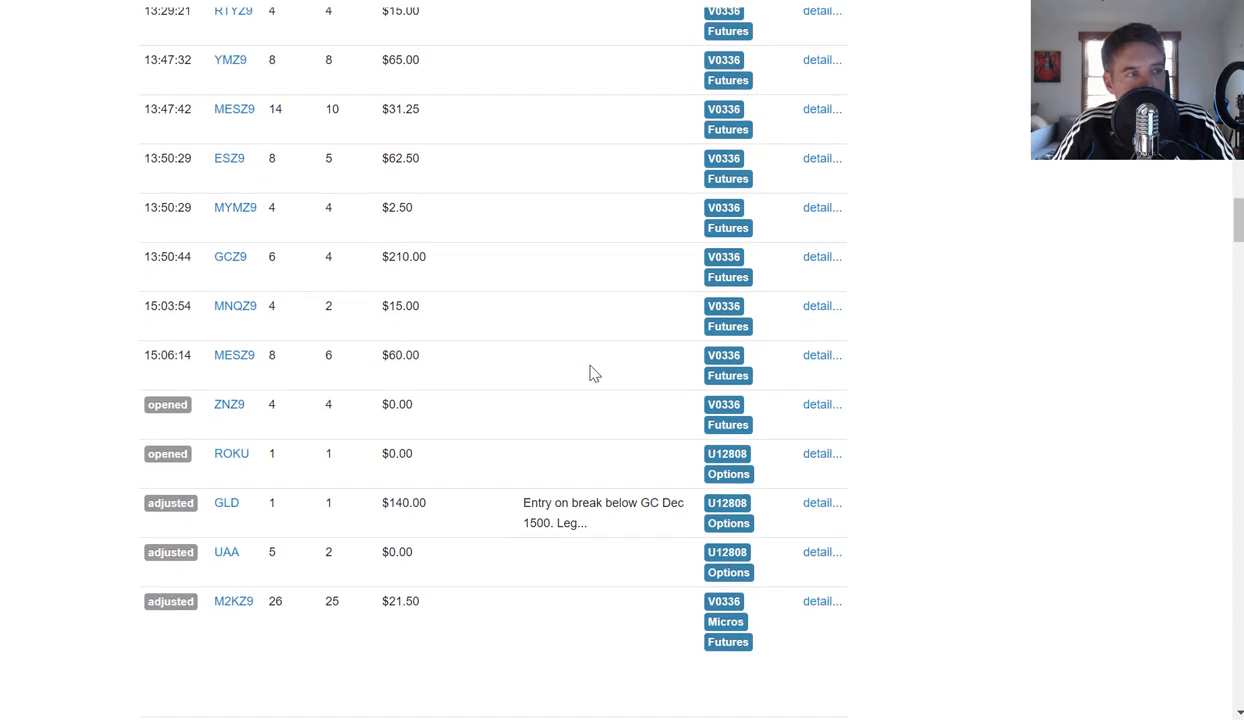
pyautogui.moveTo(588, 453)
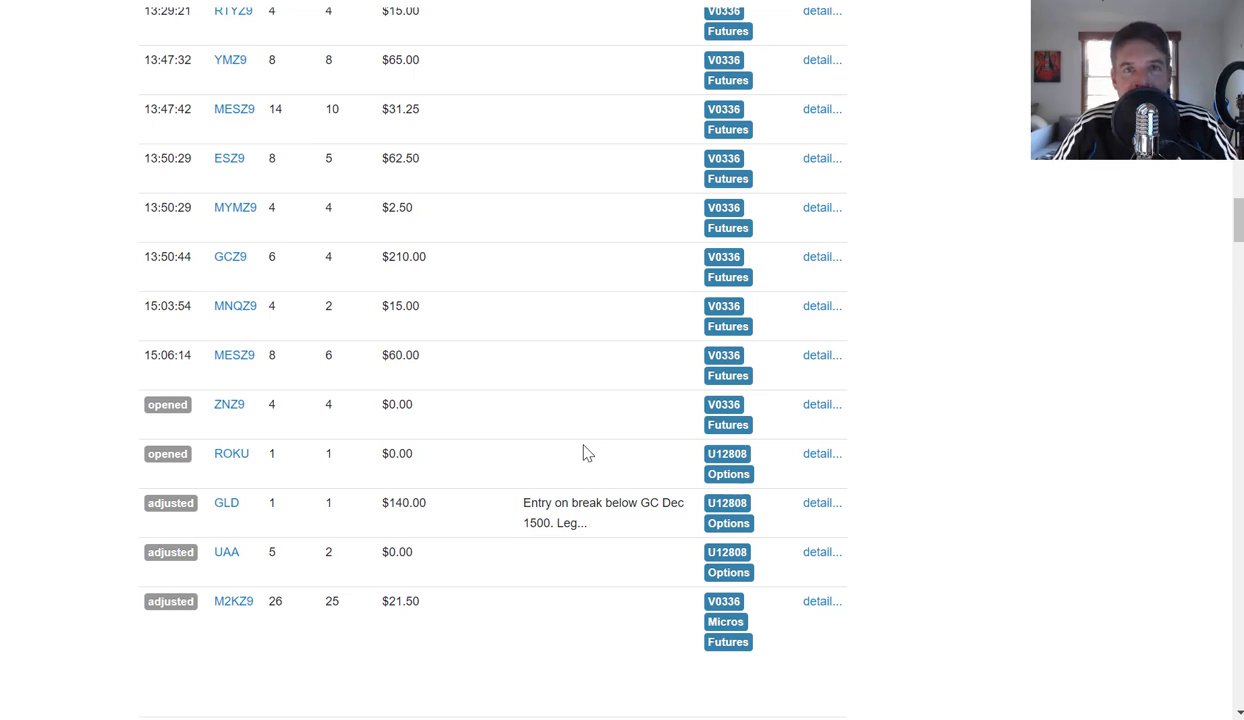
pyautogui.moveTo(980, 147)
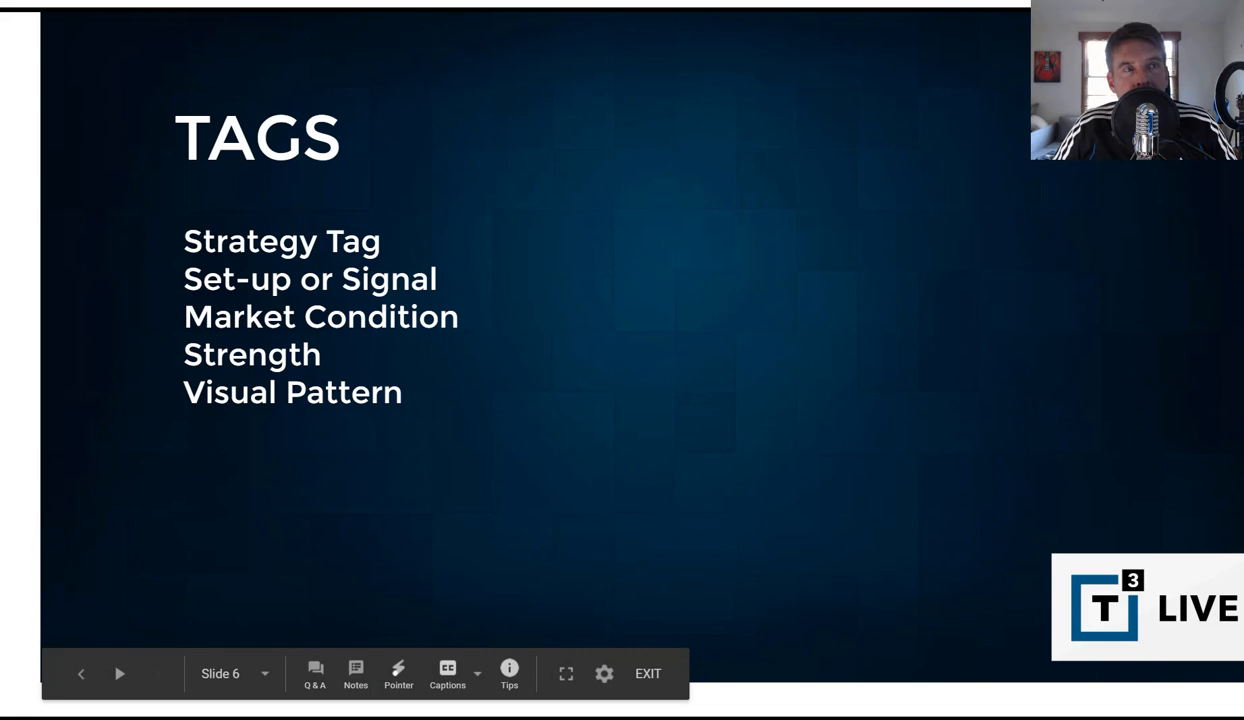
pyautogui.moveTo(573, 170)
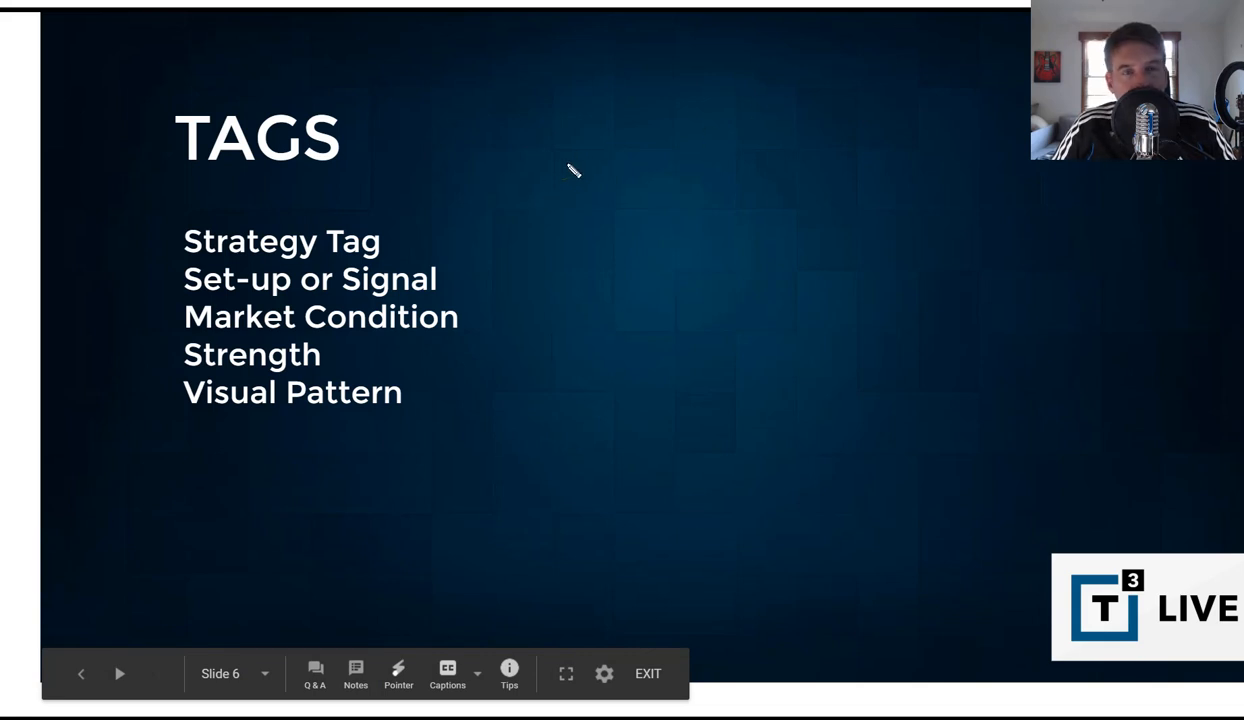
pyautogui.moveTo(575, 115)
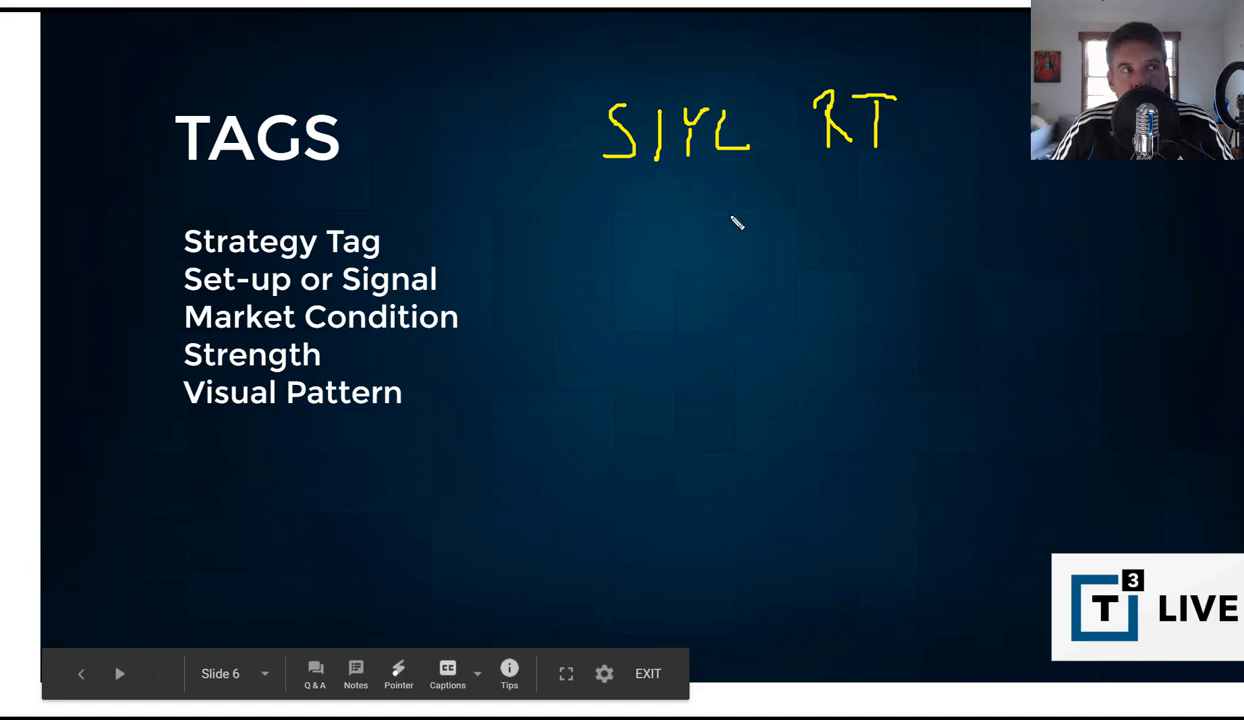
pyautogui.moveTo(683, 186)
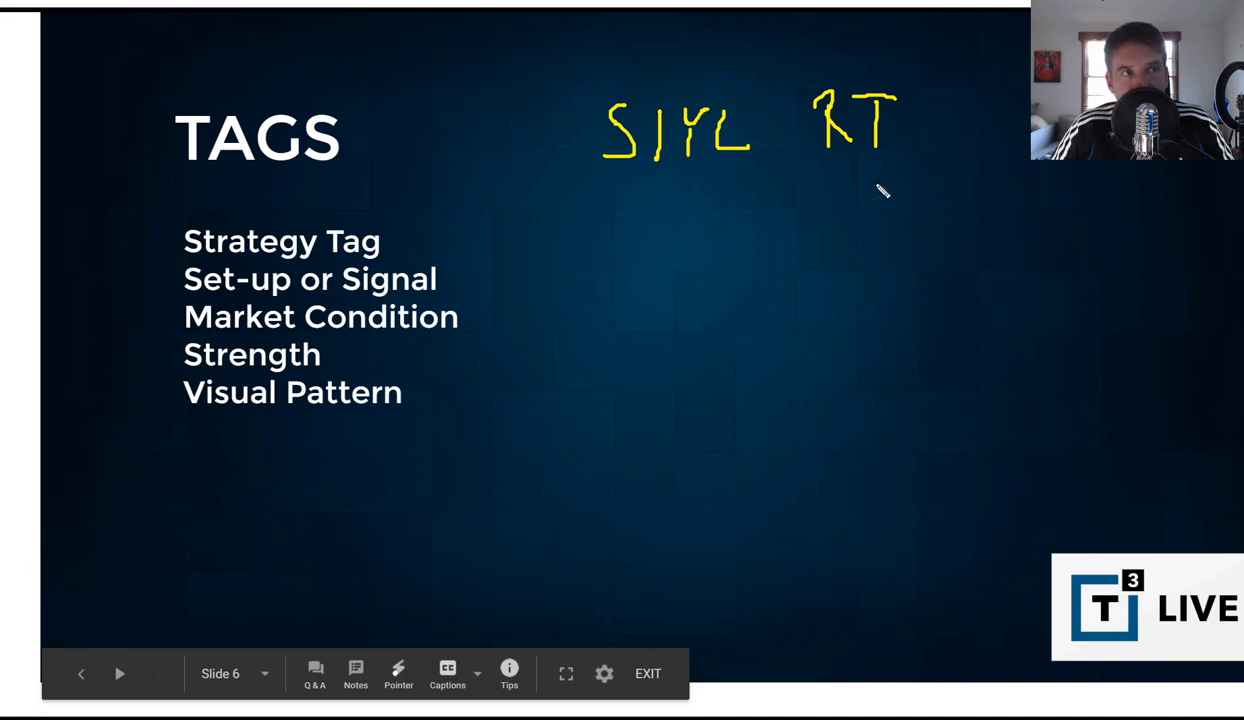
pyautogui.moveTo(878, 185)
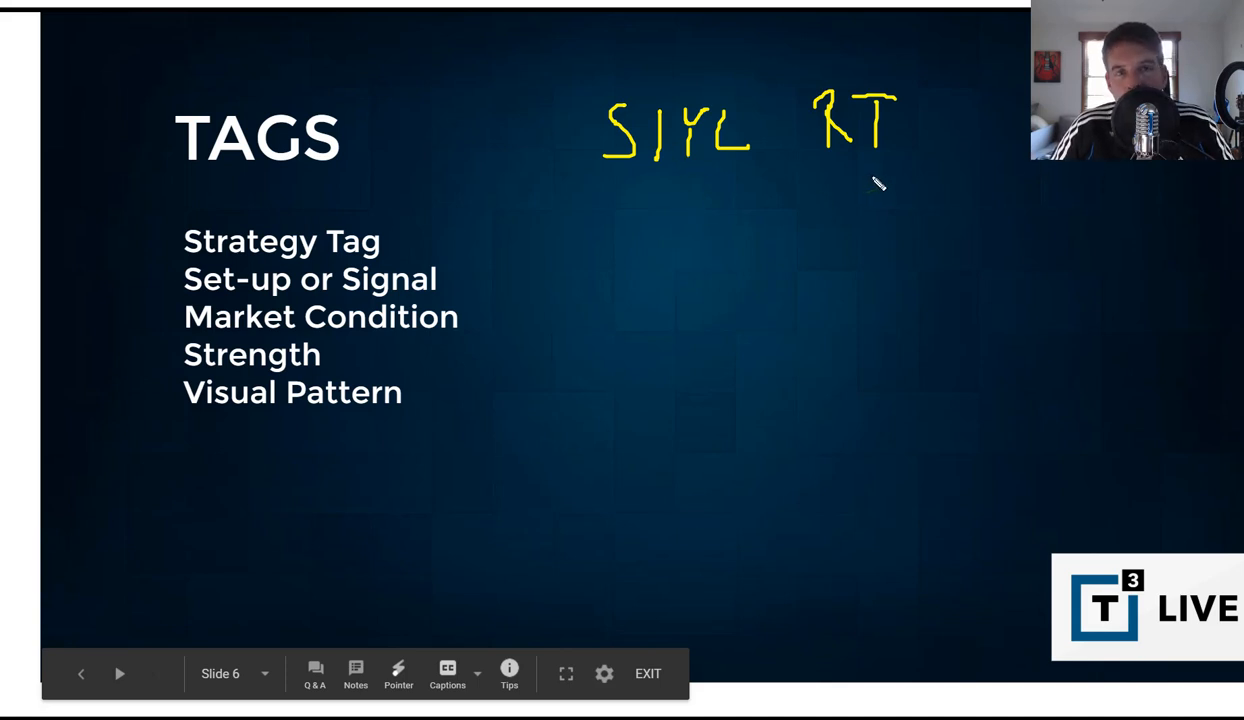
pyautogui.moveTo(700, 203)
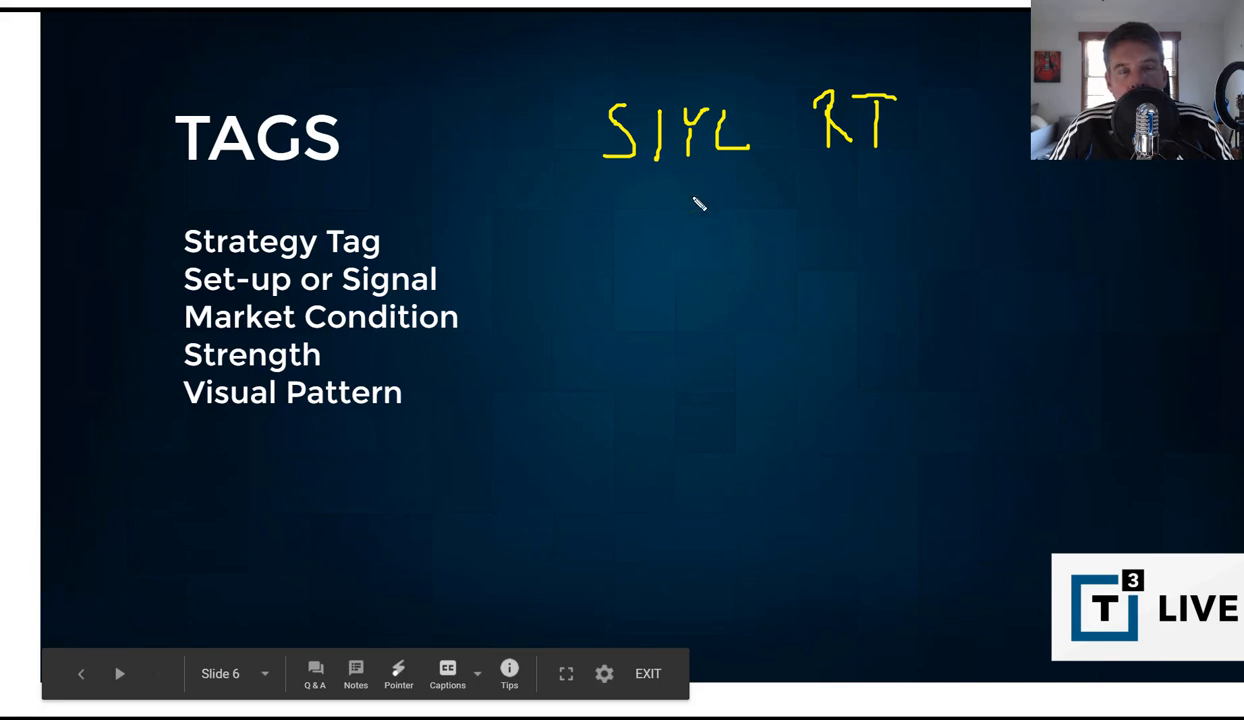
pyautogui.moveTo(708, 209)
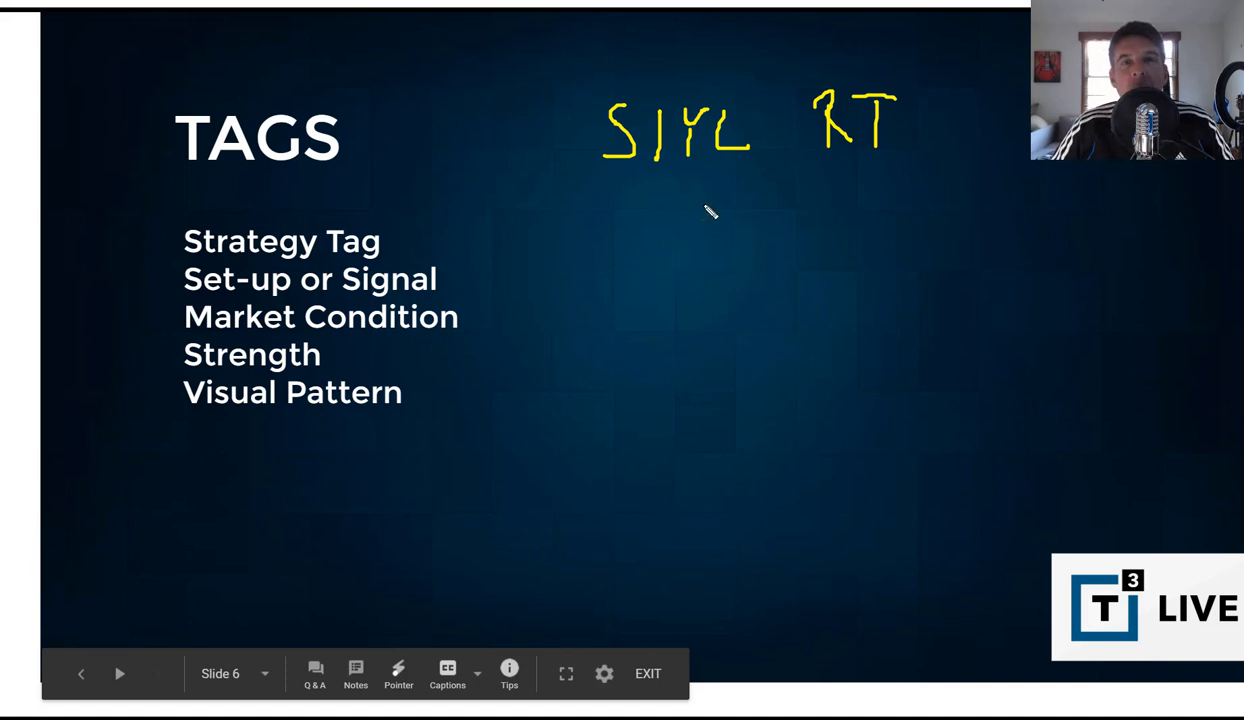
pyautogui.moveTo(700, 200)
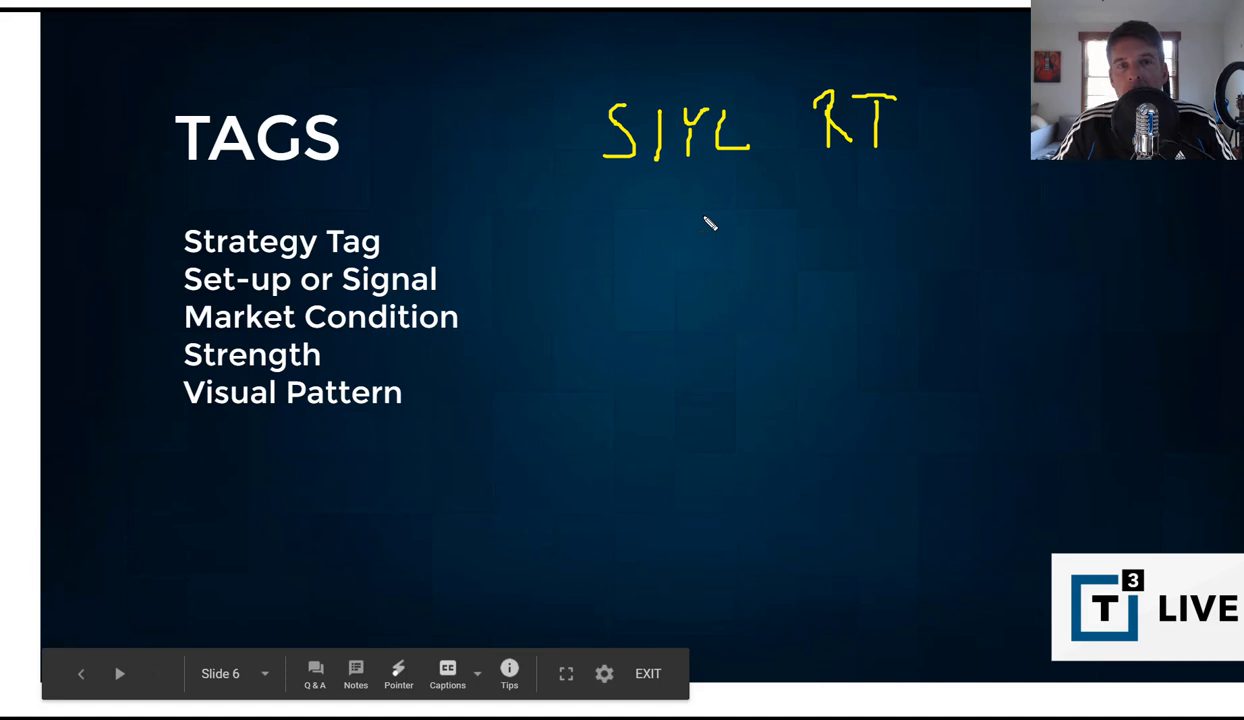
pyautogui.moveTo(705, 226)
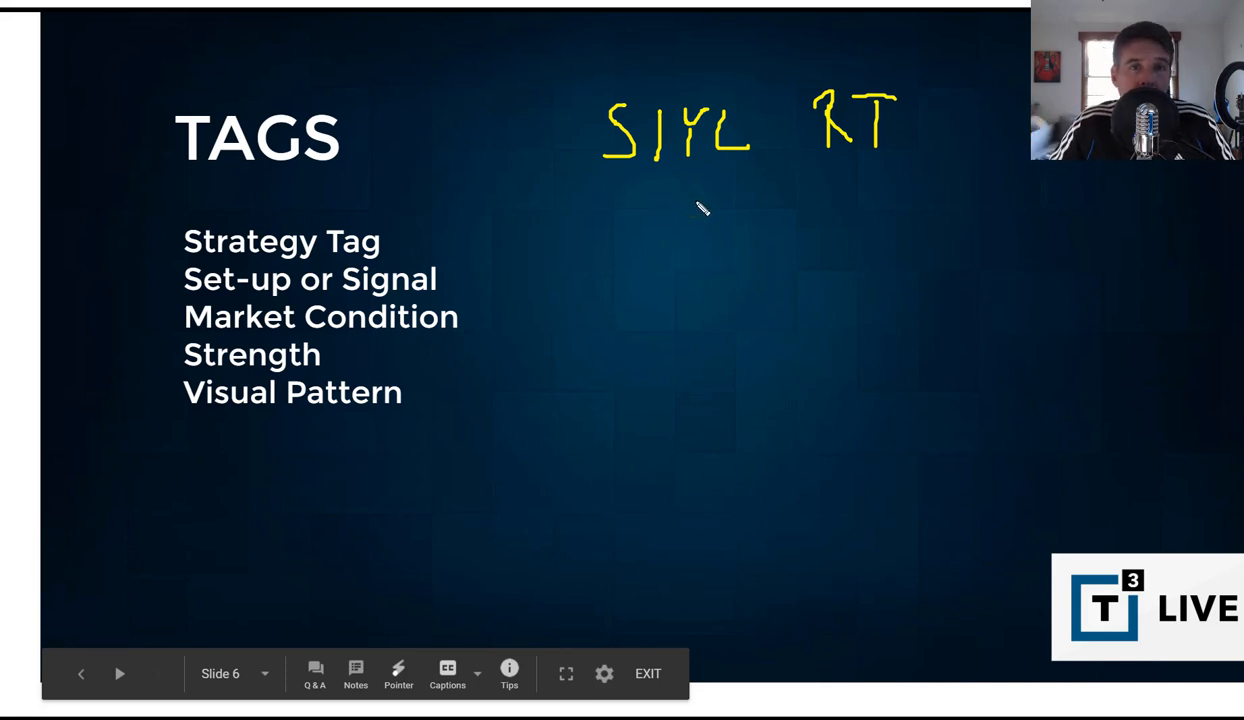
pyautogui.moveTo(385, 295)
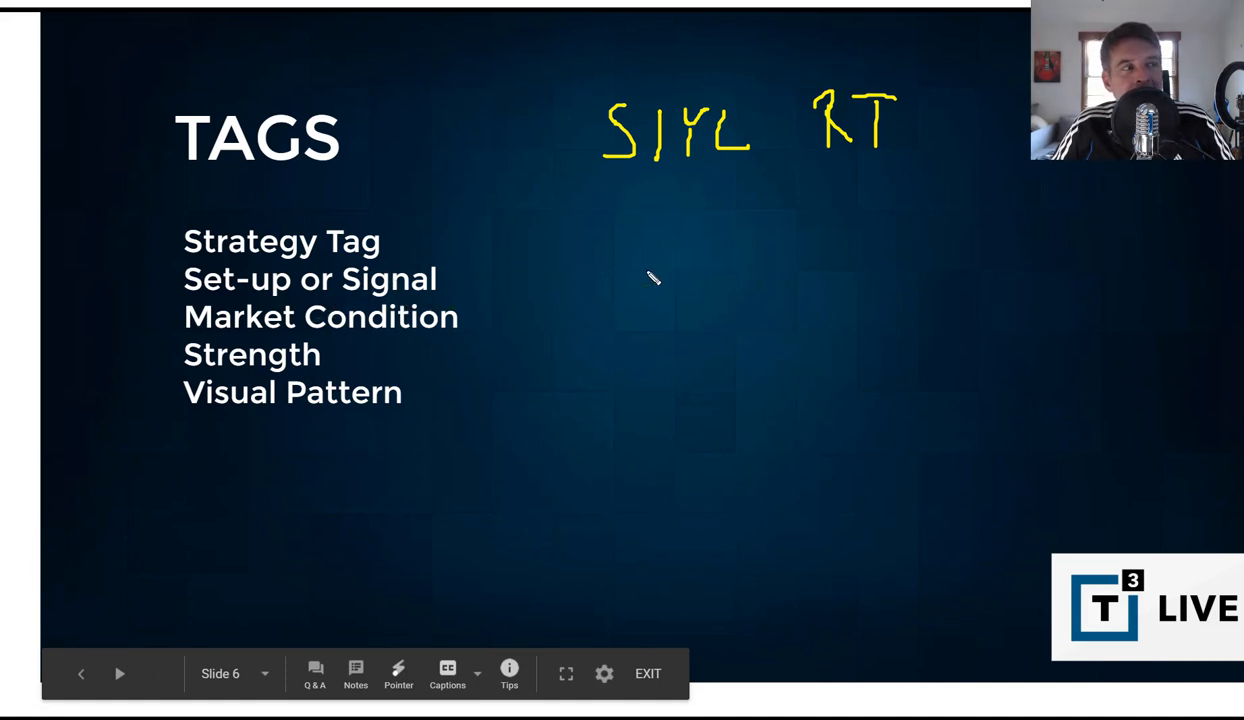
pyautogui.moveTo(673, 234)
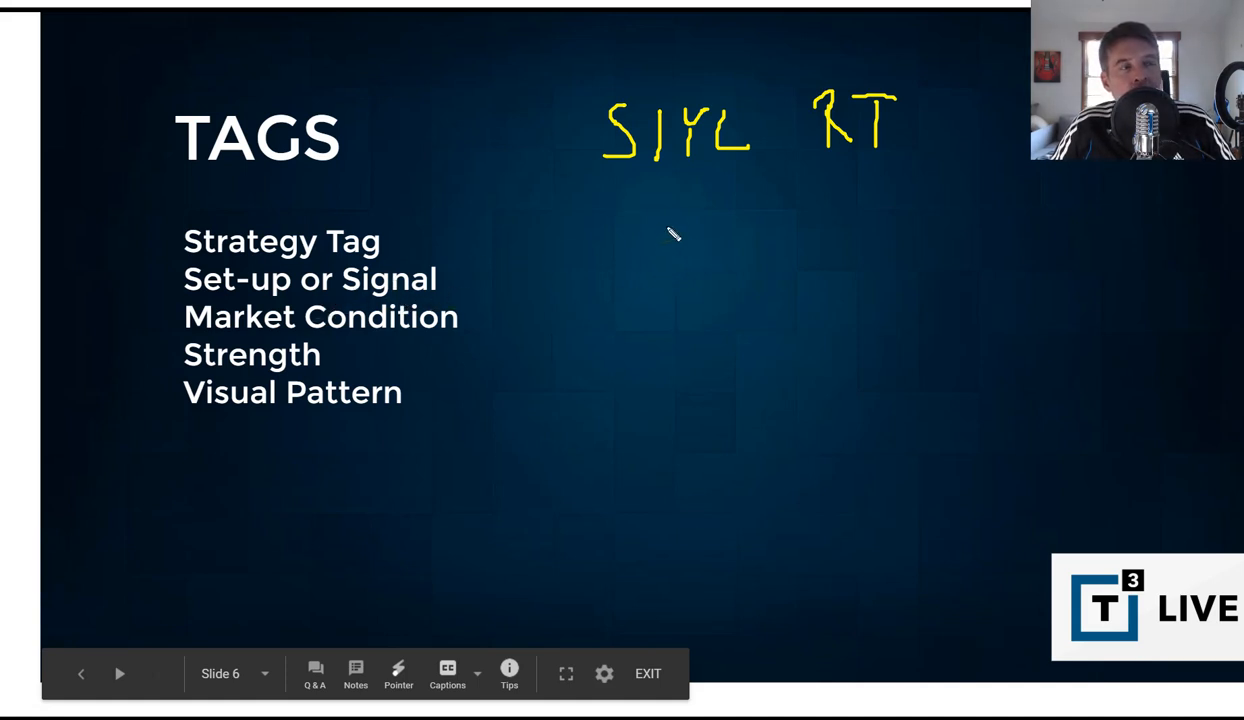
pyautogui.moveTo(657, 224)
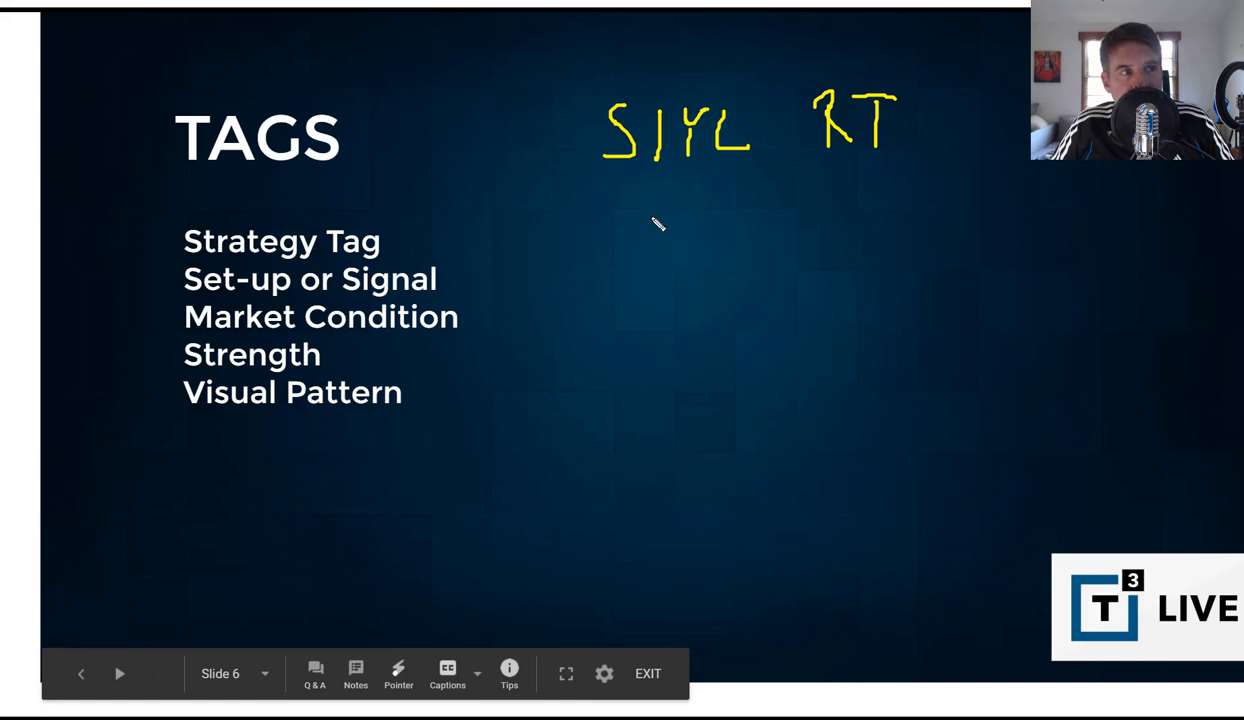
# Handwrite 'TD' and 'Trend Day' in yellow beneath Tick-E on slide 6
pyautogui.moveTo(640, 210); pyautogui.dragTo(660, 260)
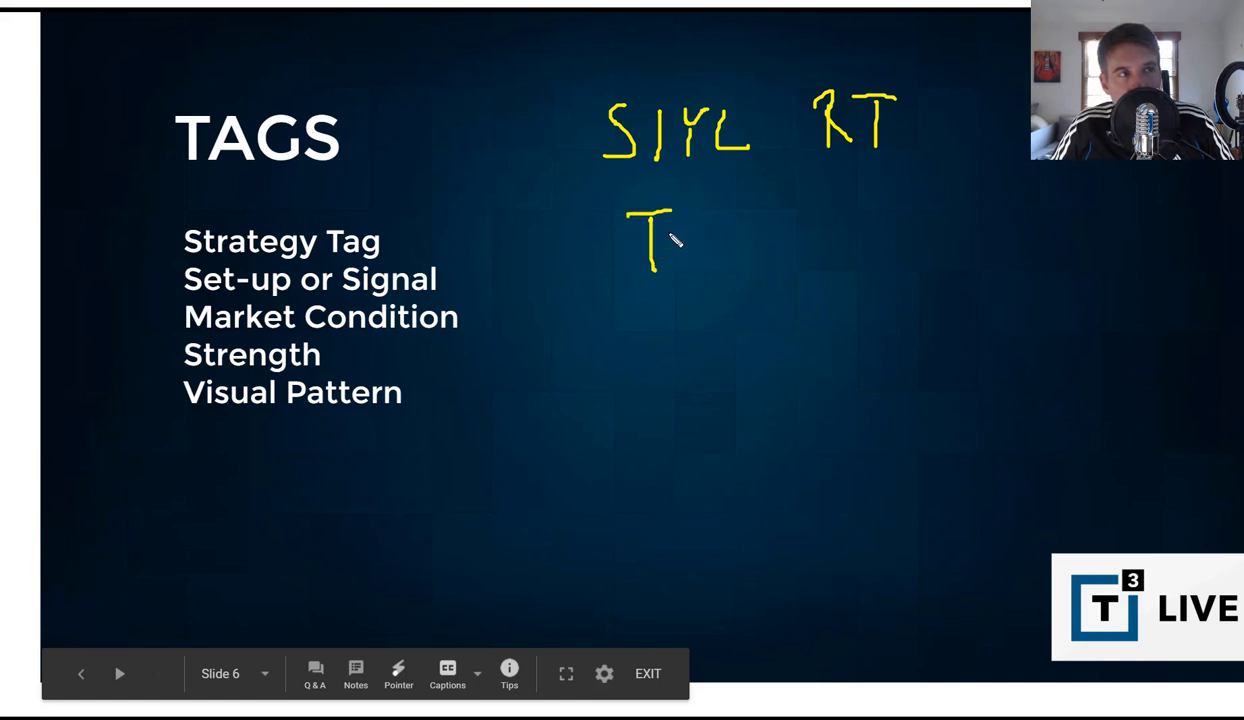
pyautogui.moveTo(675, 245); pyautogui.dragTo(745, 245)
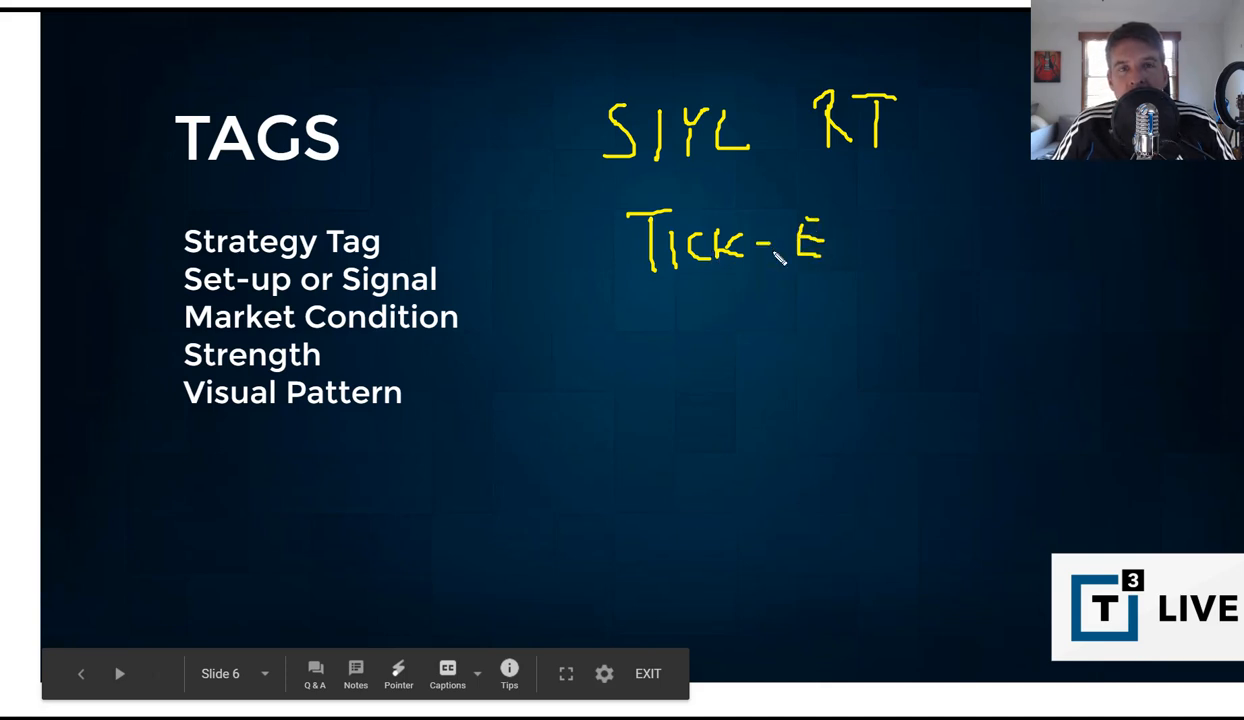
pyautogui.moveTo(850, 270)
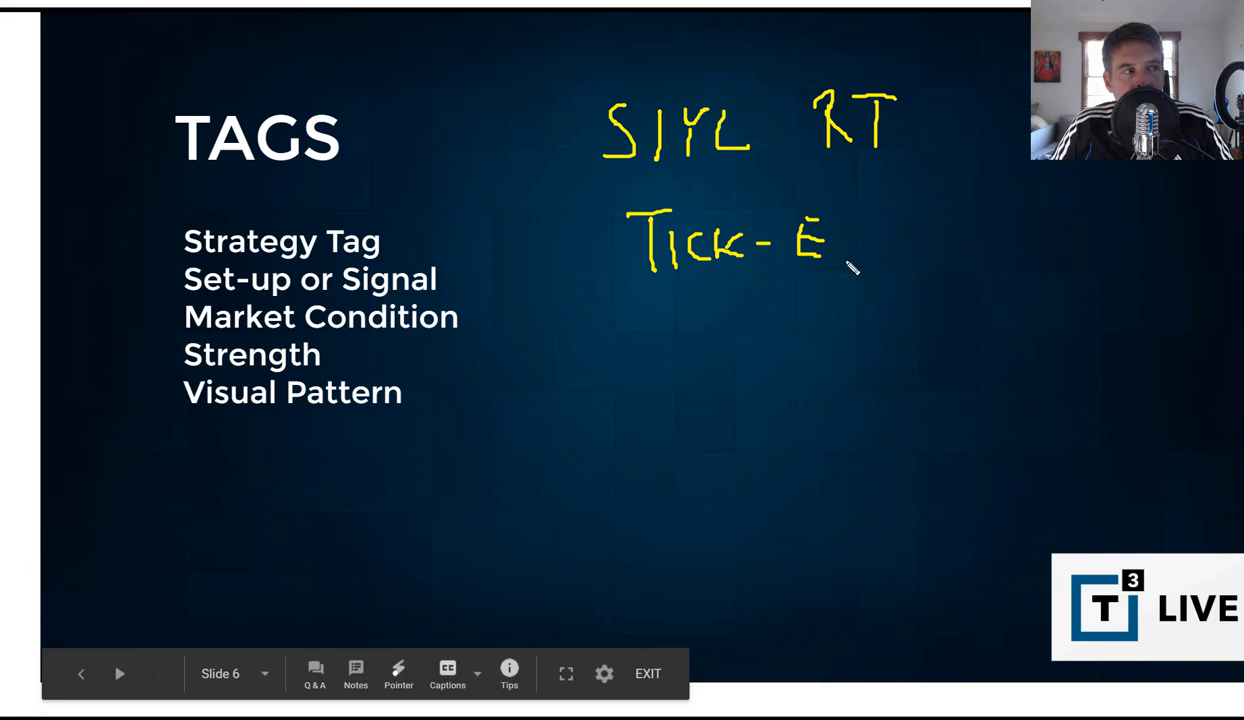
pyautogui.moveTo(648, 330)
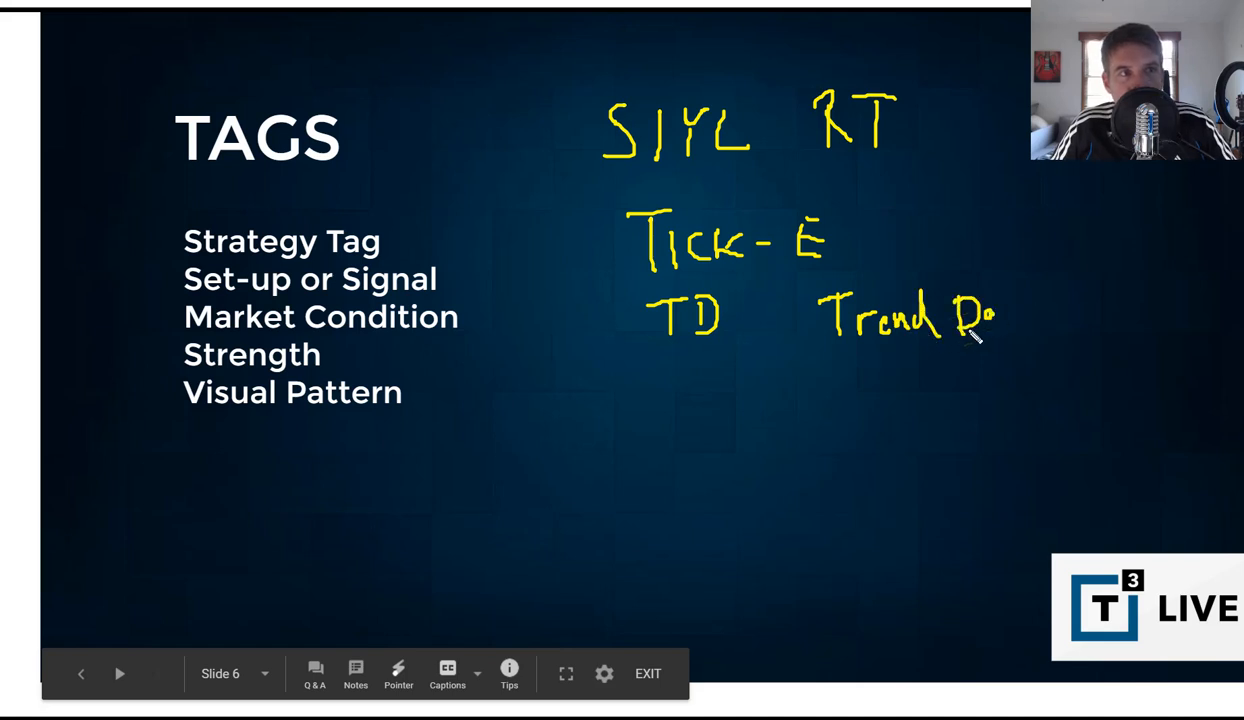
pyautogui.moveTo(990, 300); pyautogui.dragTo(1000, 360)
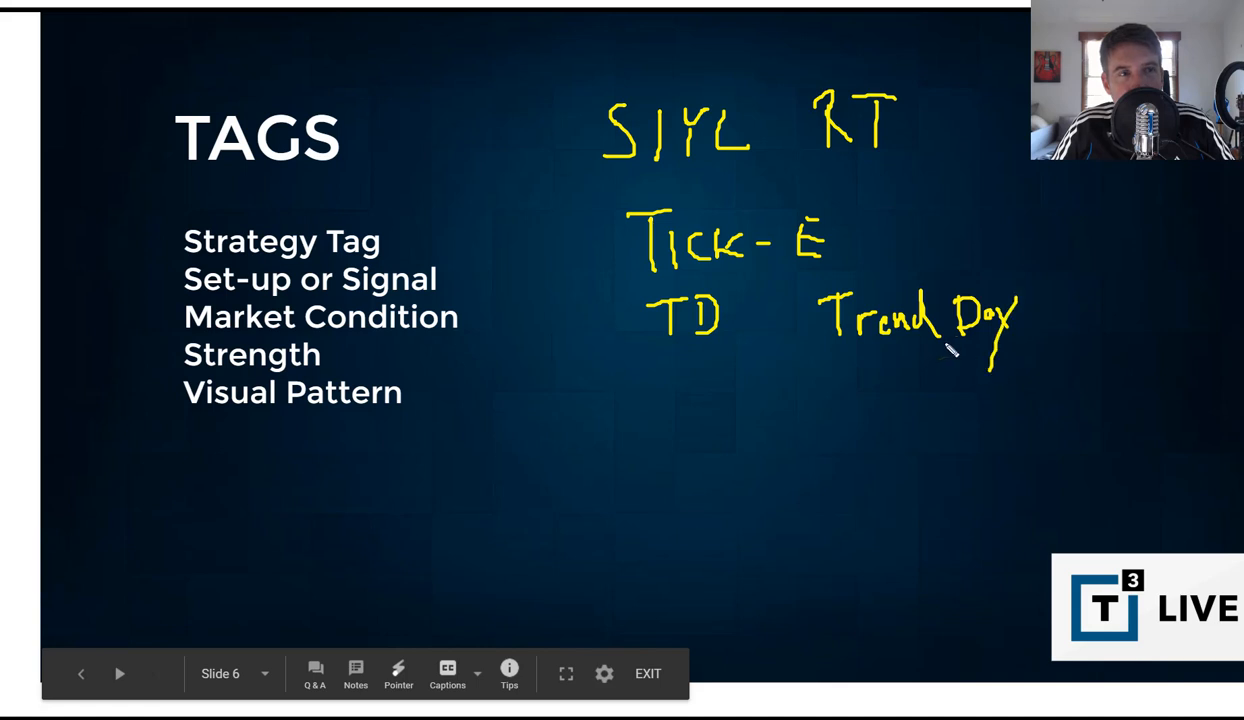
pyautogui.moveTo(875, 372)
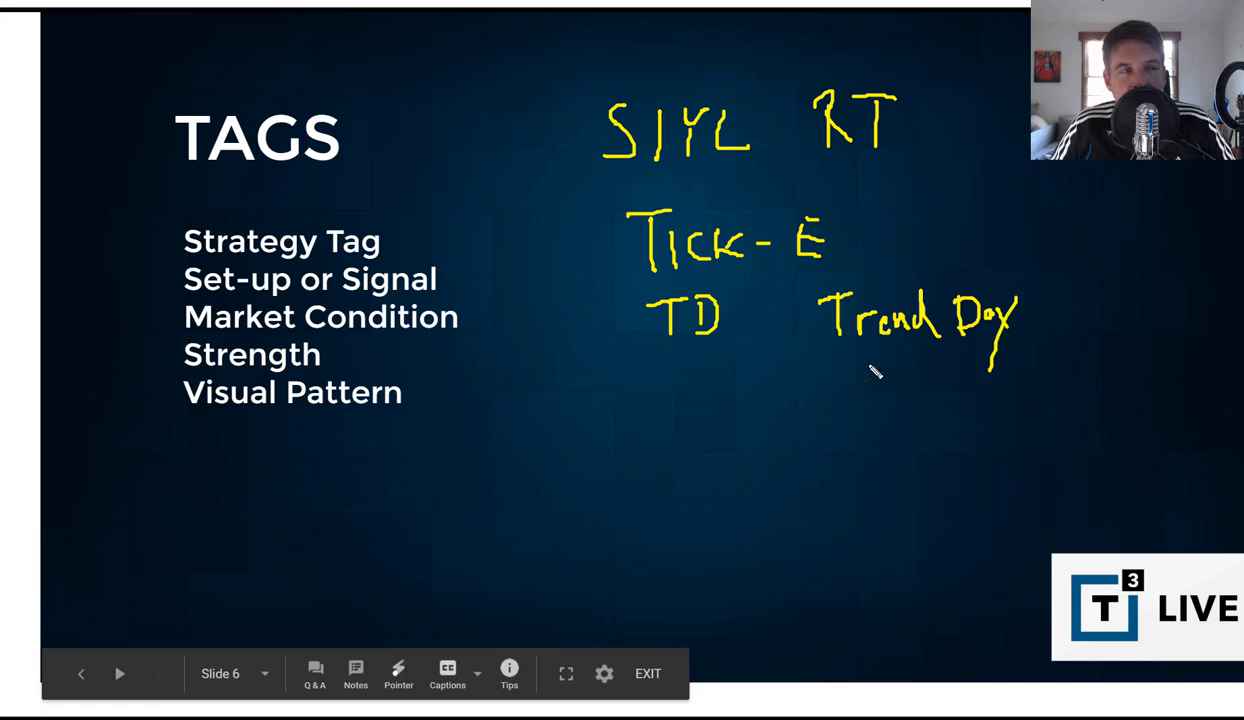
pyautogui.moveTo(445, 365)
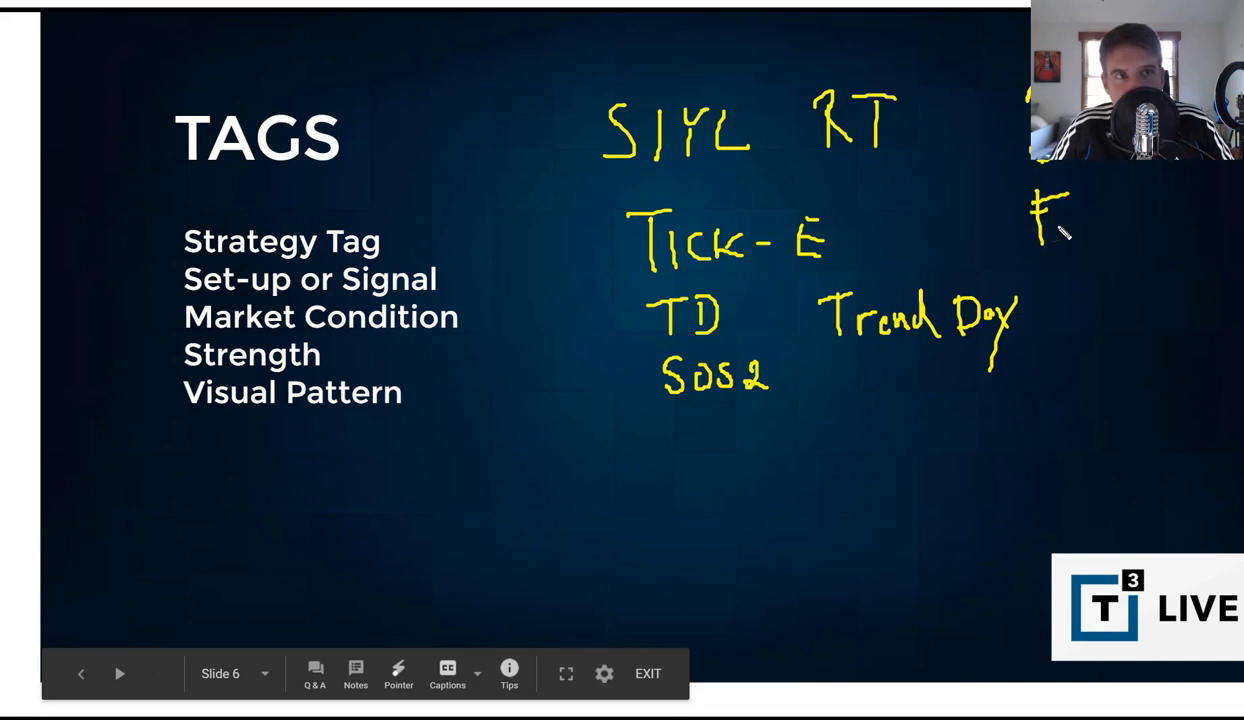
pyautogui.moveTo(471, 469)
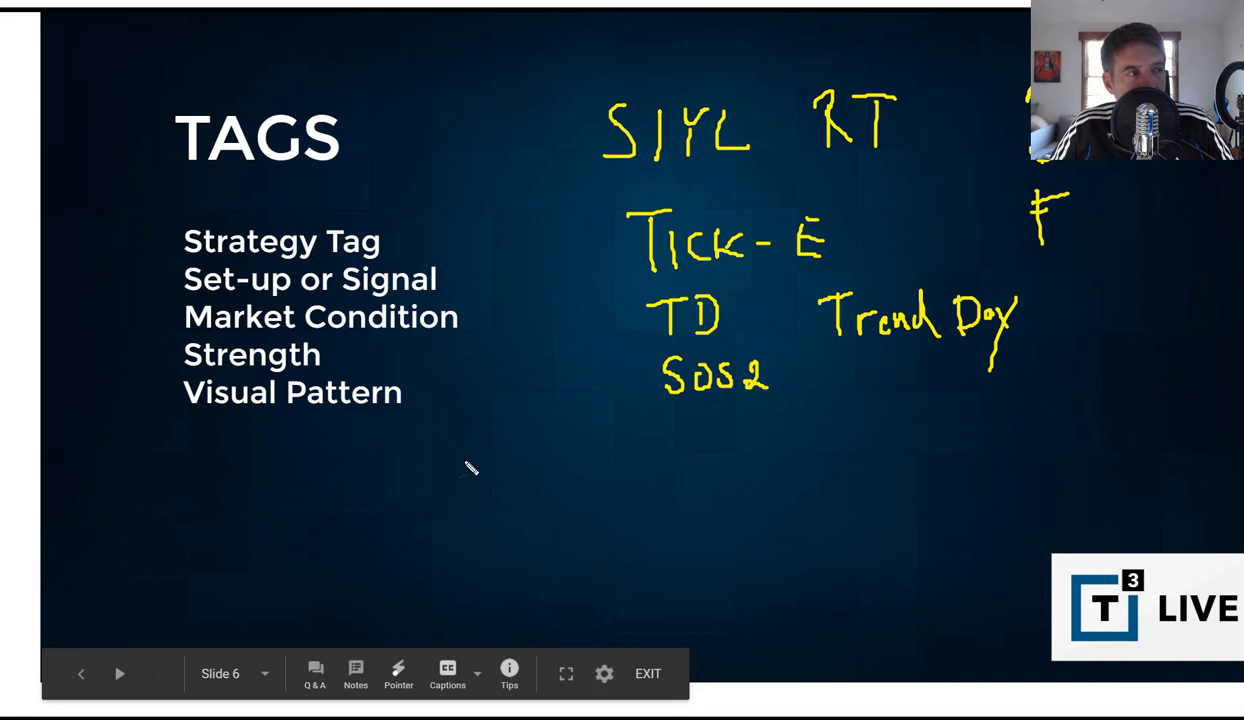
pyautogui.moveTo(456, 418)
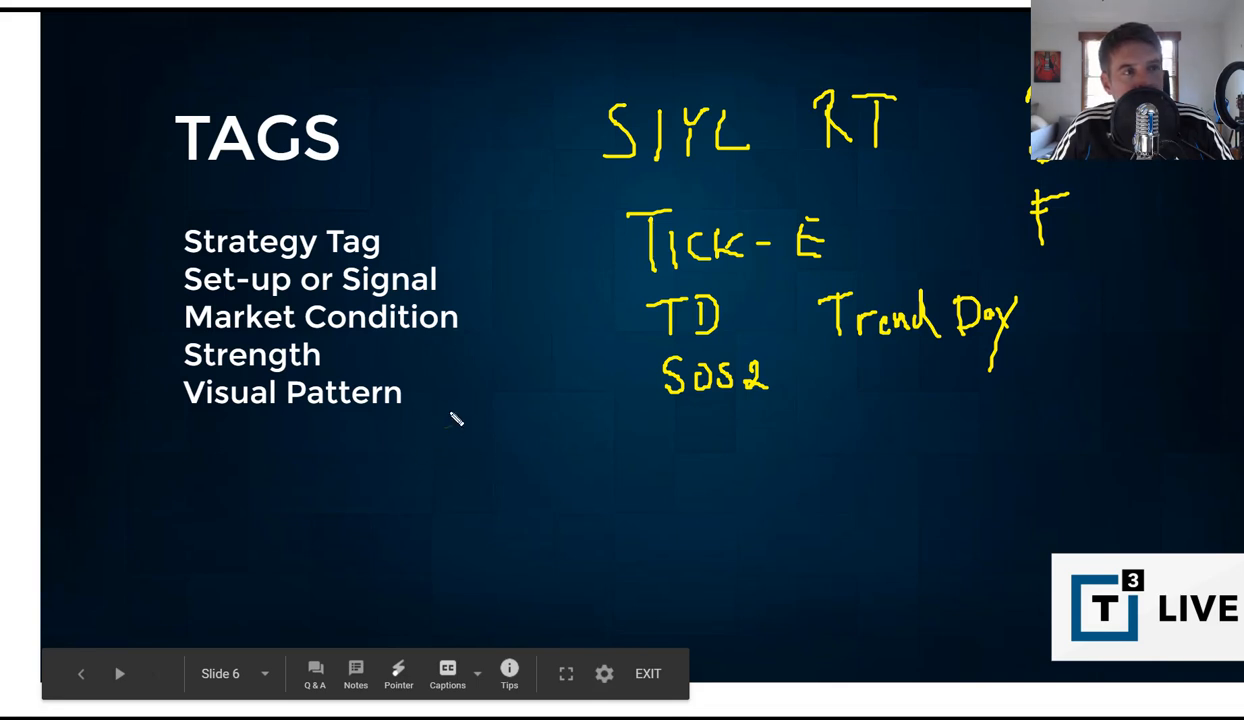
pyautogui.moveTo(678, 470)
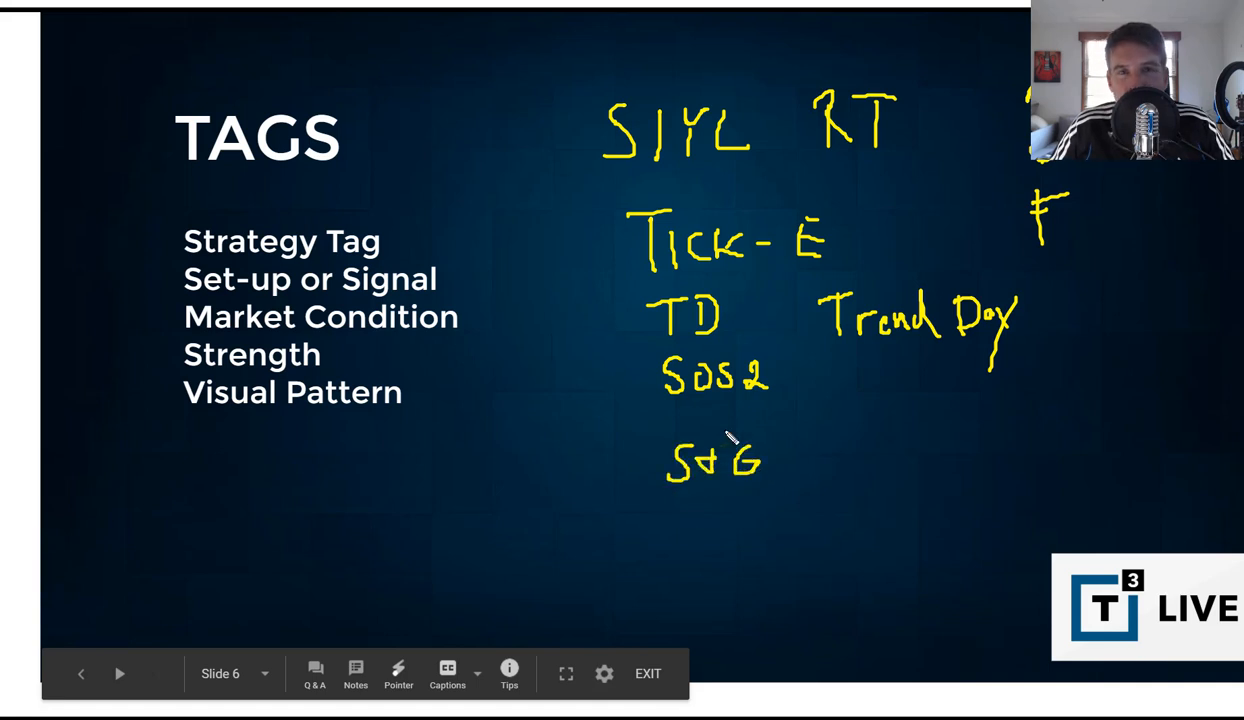
pyautogui.moveTo(732, 437)
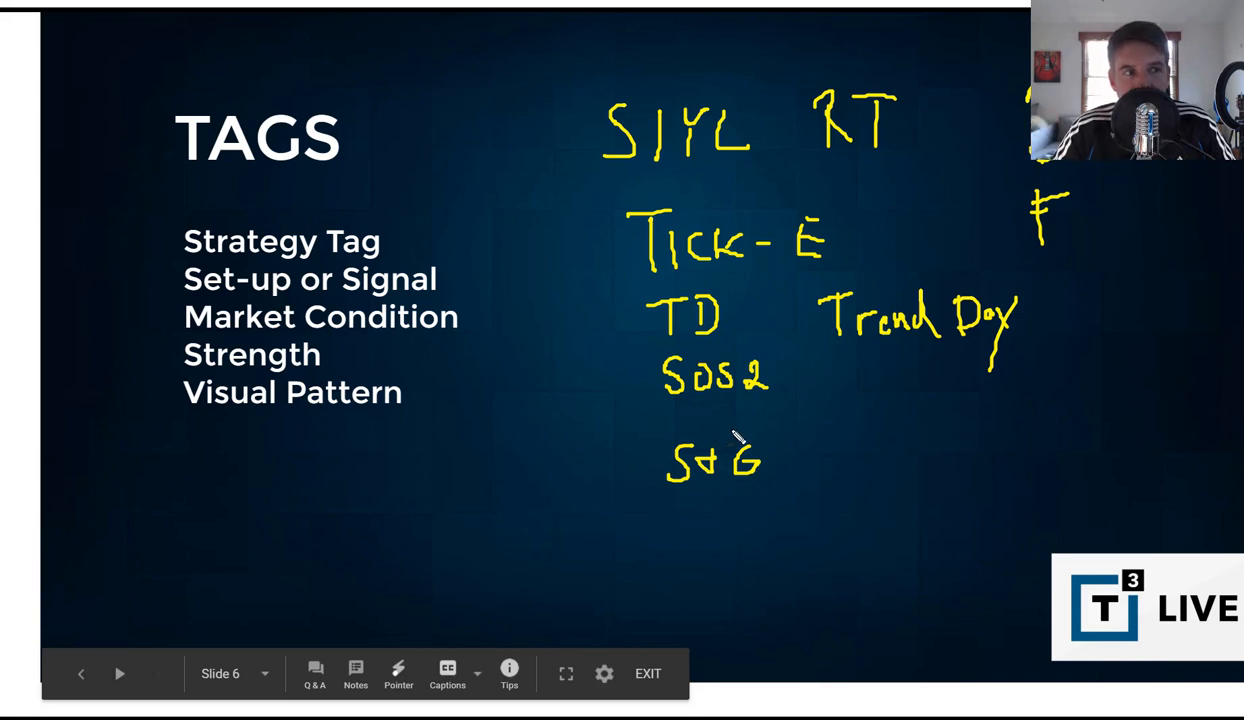
pyautogui.moveTo(605, 445)
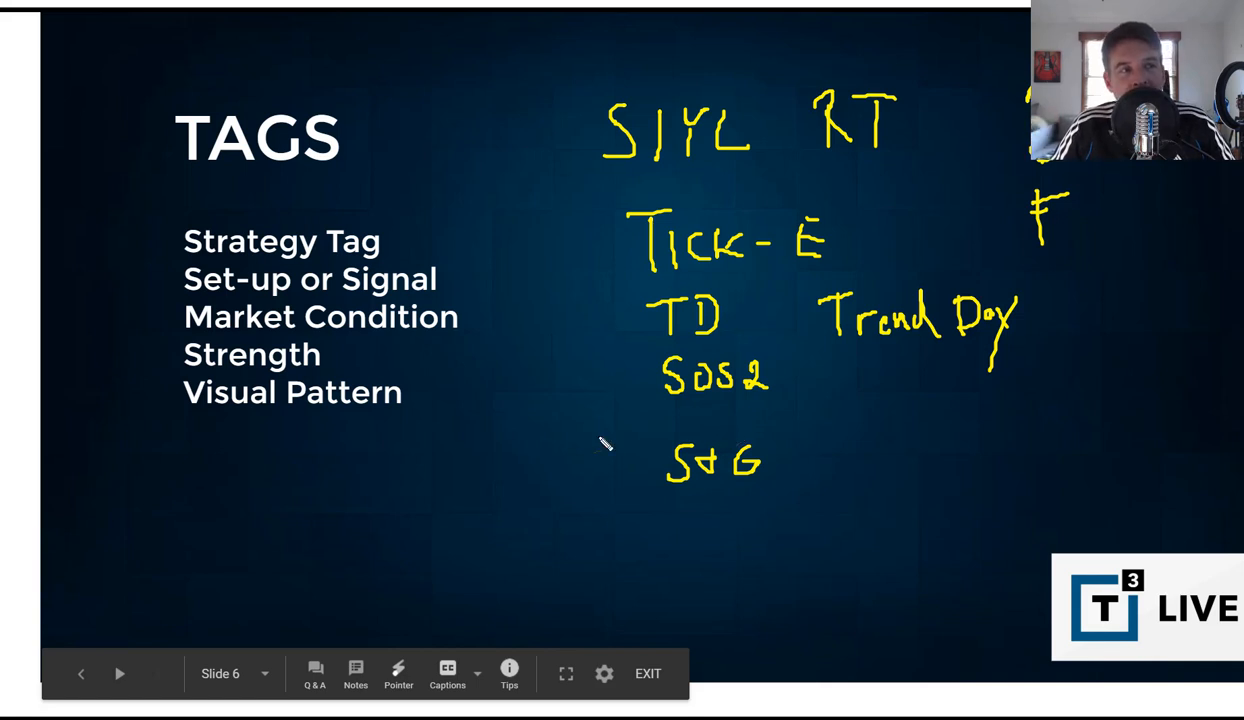
pyautogui.moveTo(575, 388)
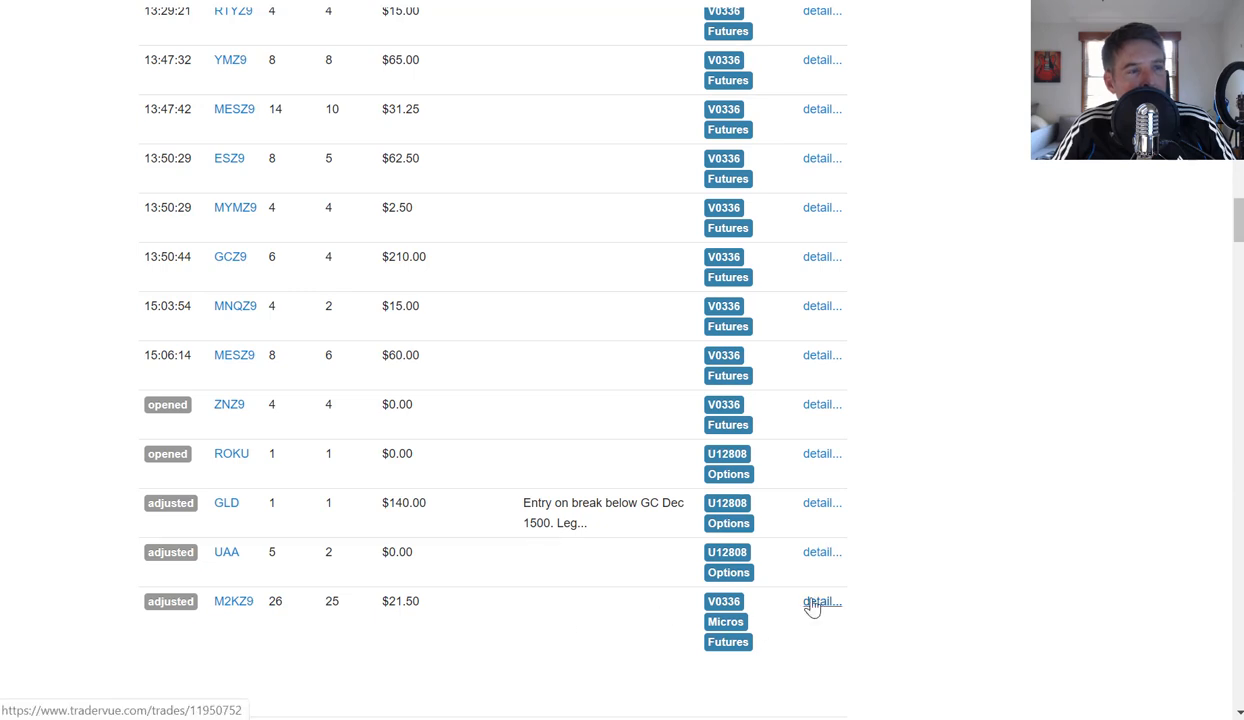
# On trade M2KZ9's detail page, add the SIYL tag and then remove it
pyautogui.click(822, 601)
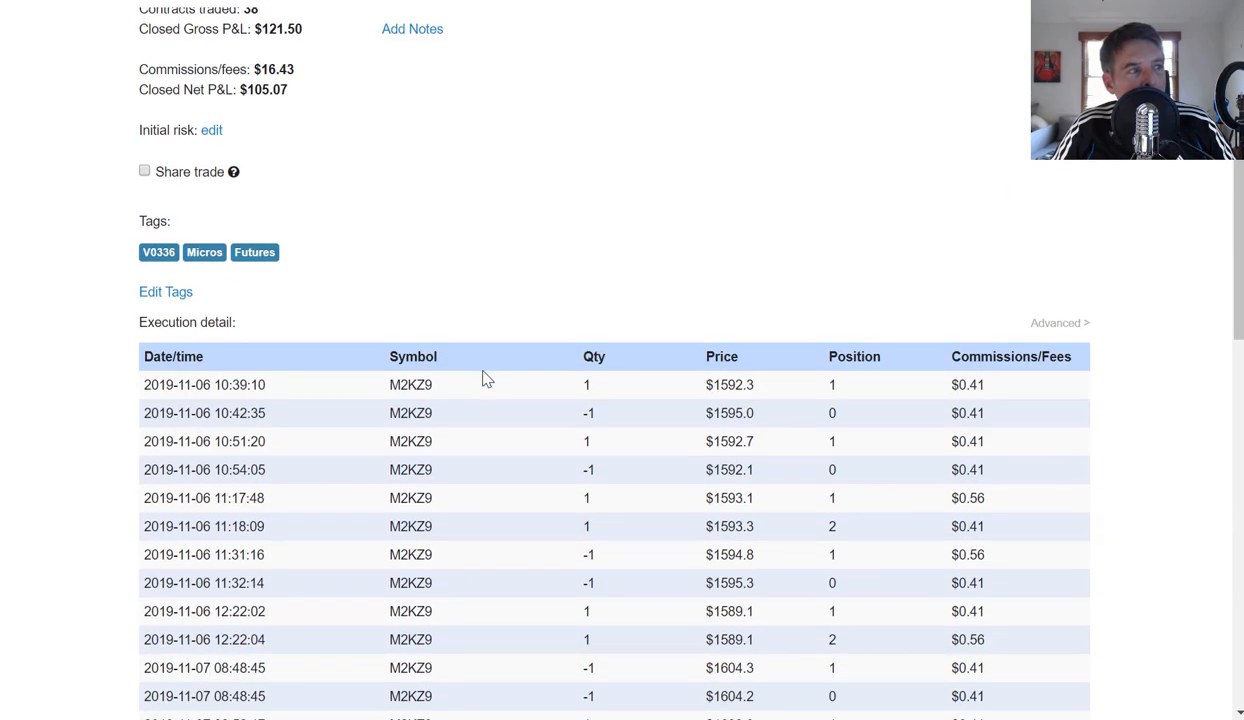
pyautogui.moveTo(165, 292)
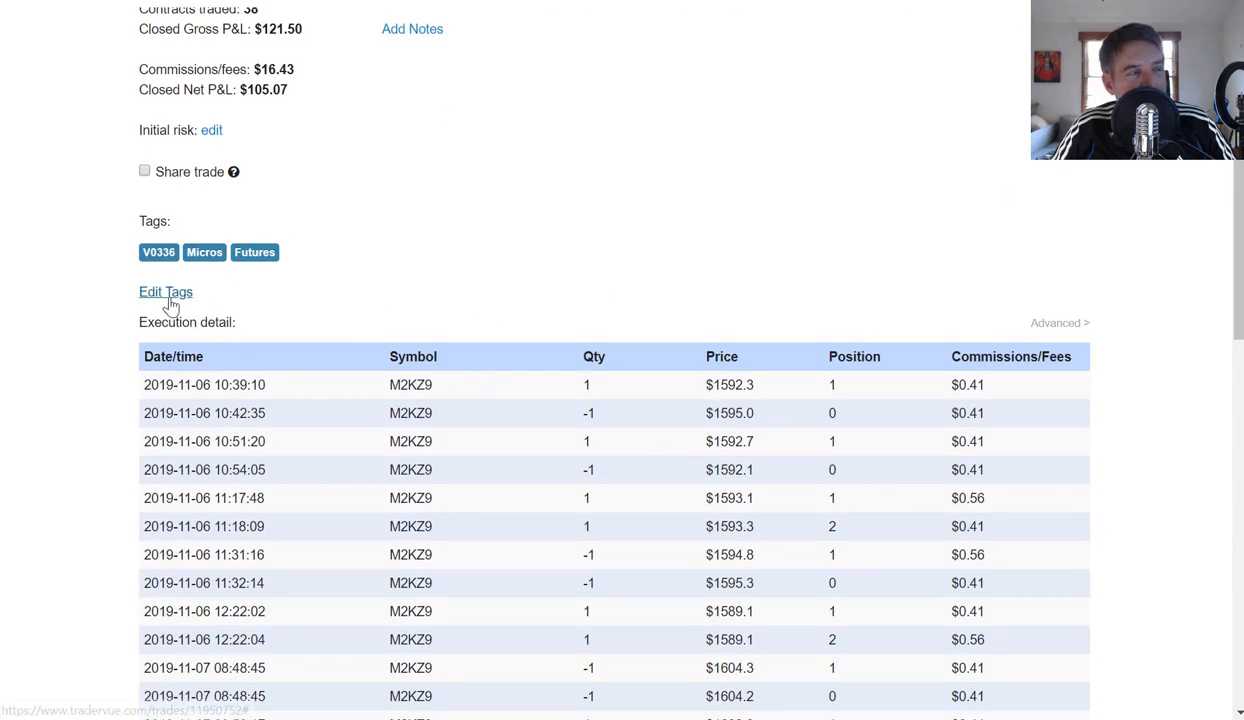
pyautogui.click(165, 292)
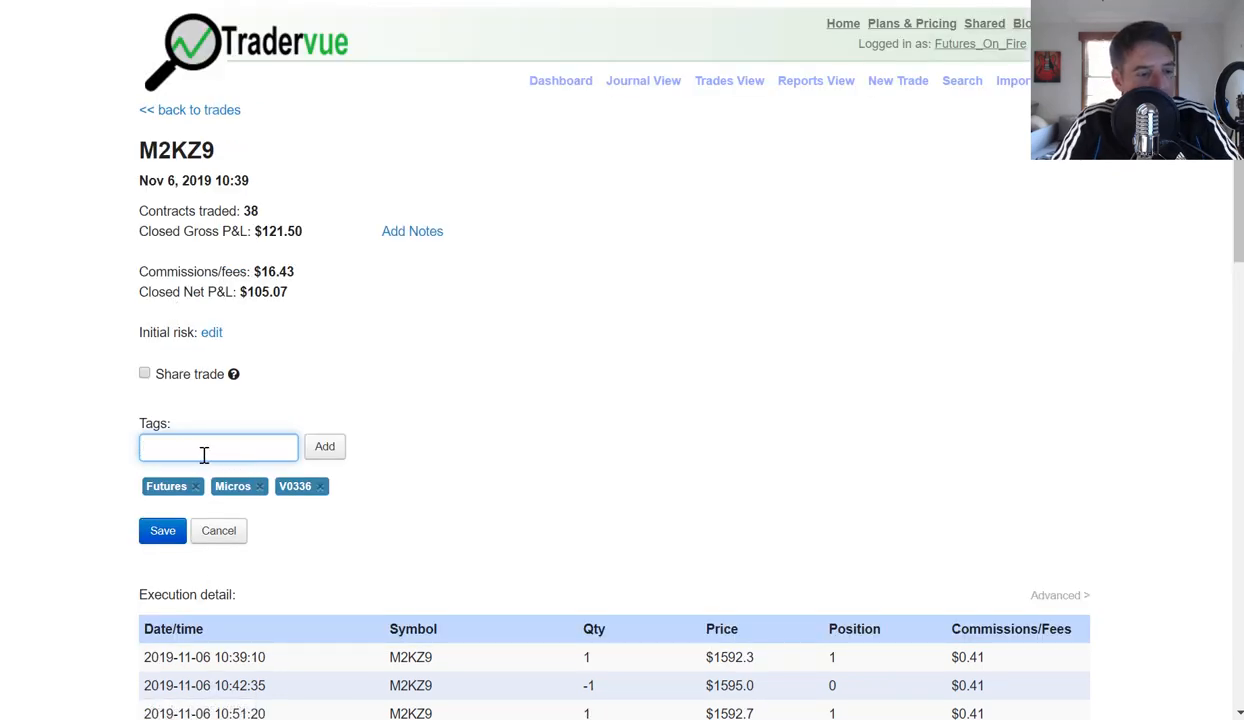
pyautogui.write('siyl')
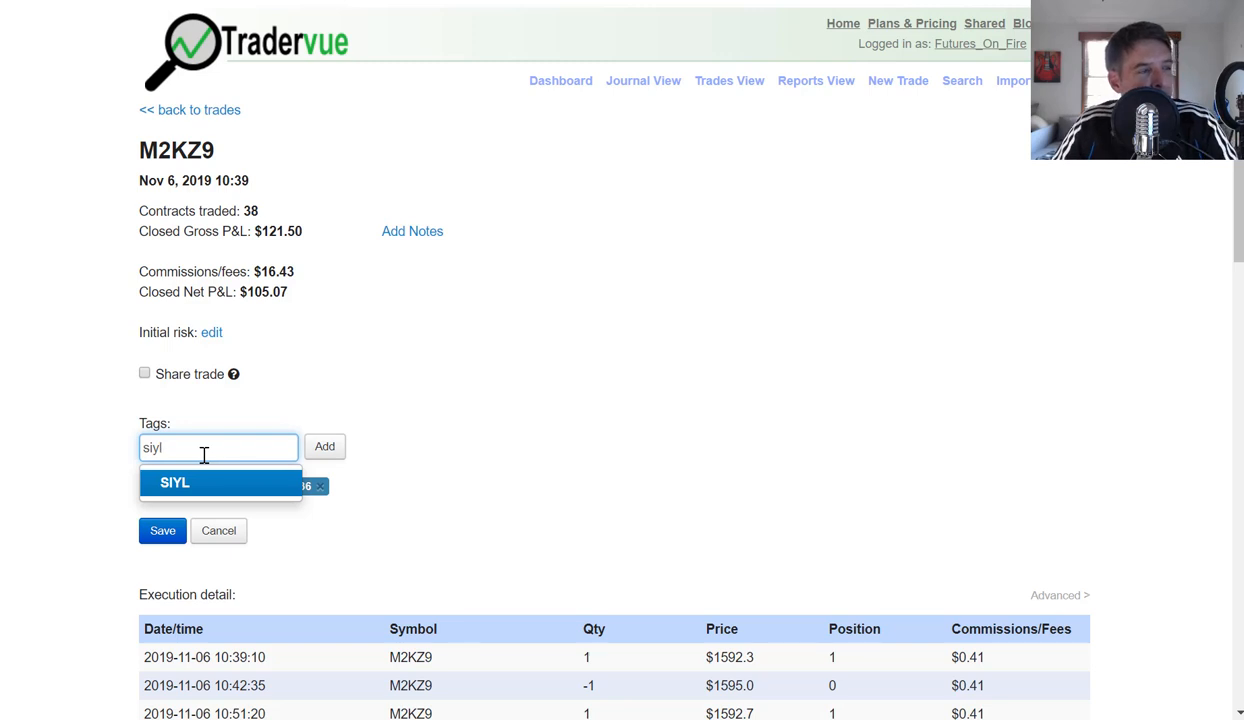
pyautogui.click(174, 482)
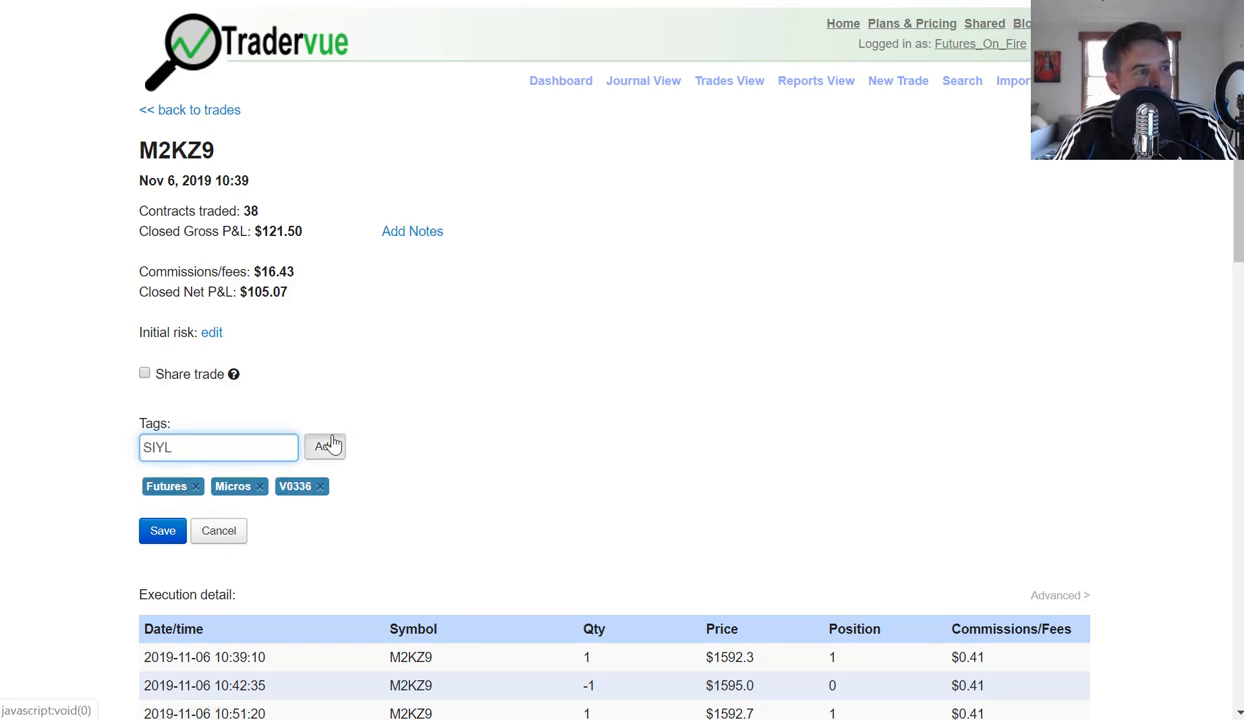
pyautogui.click(324, 446)
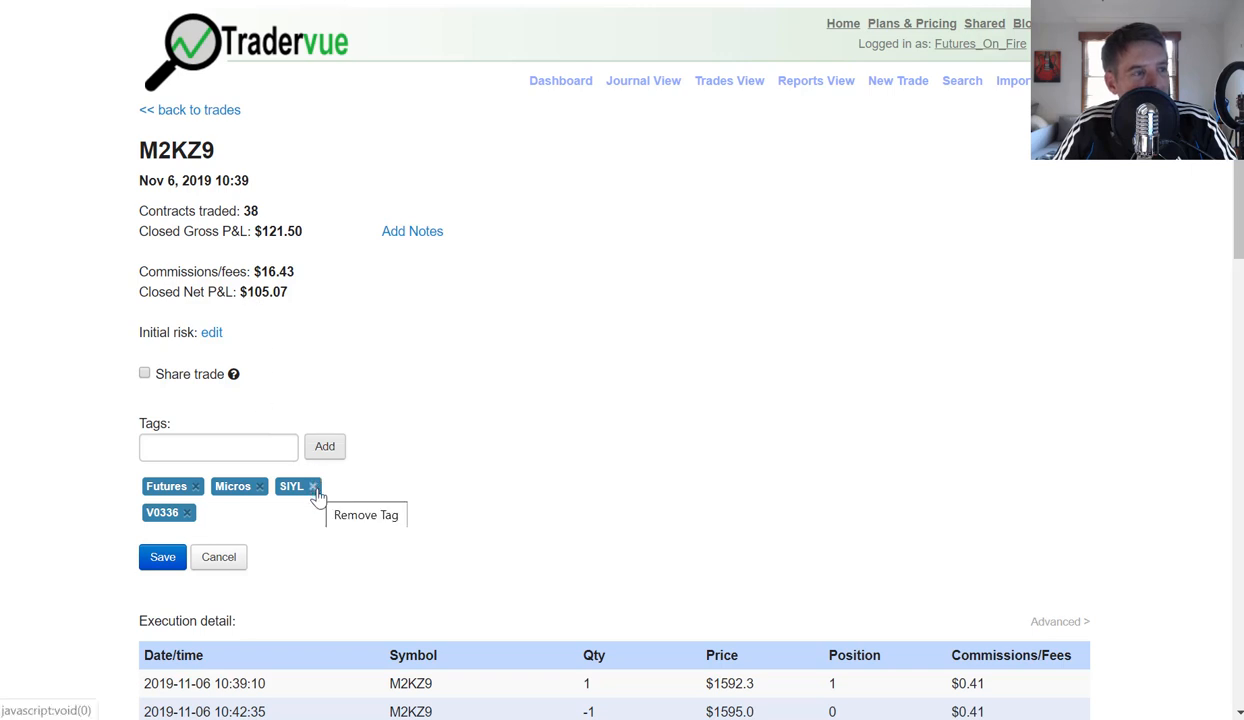
pyautogui.click(312, 486)
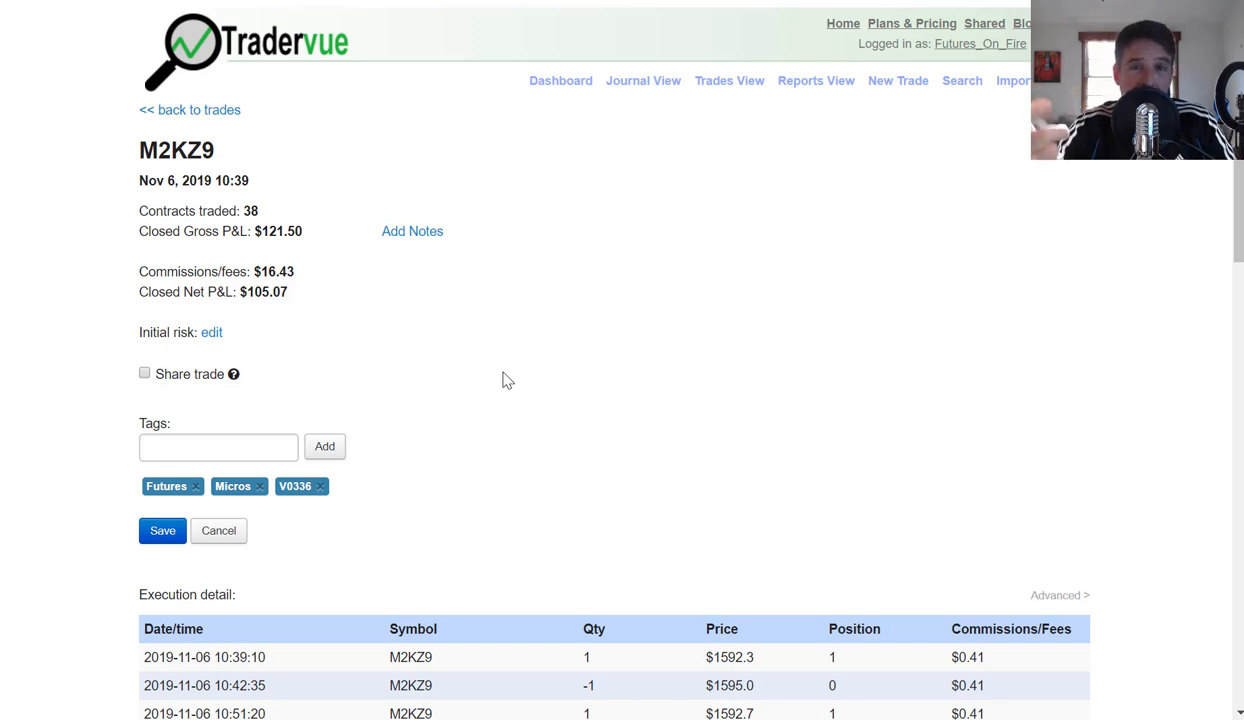
pyautogui.moveTo(341, 128)
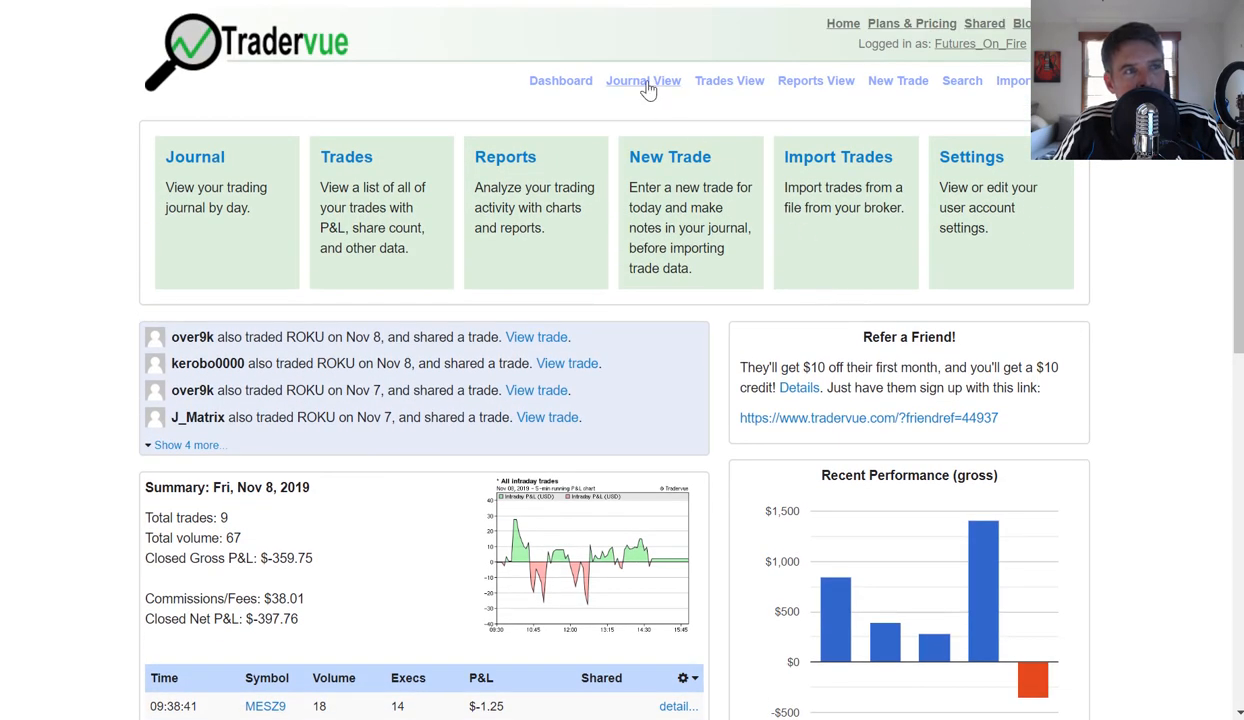
pyautogui.click(643, 80)
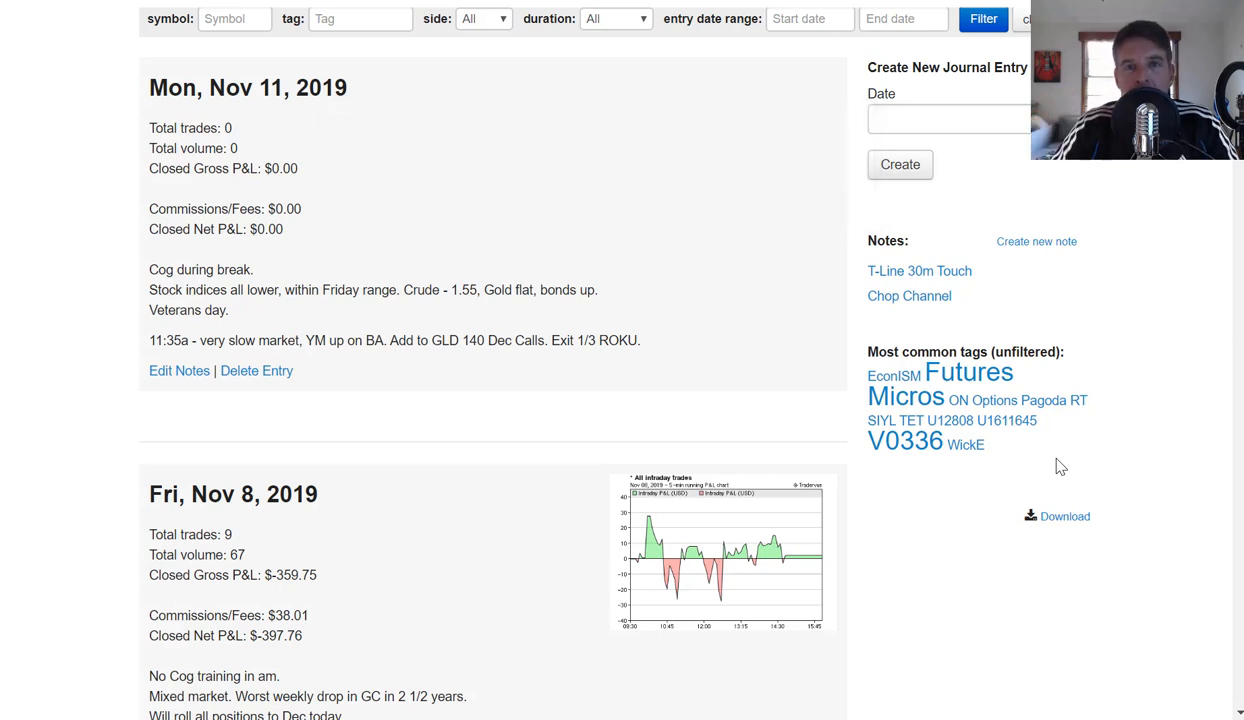
pyautogui.moveTo(1110, 477)
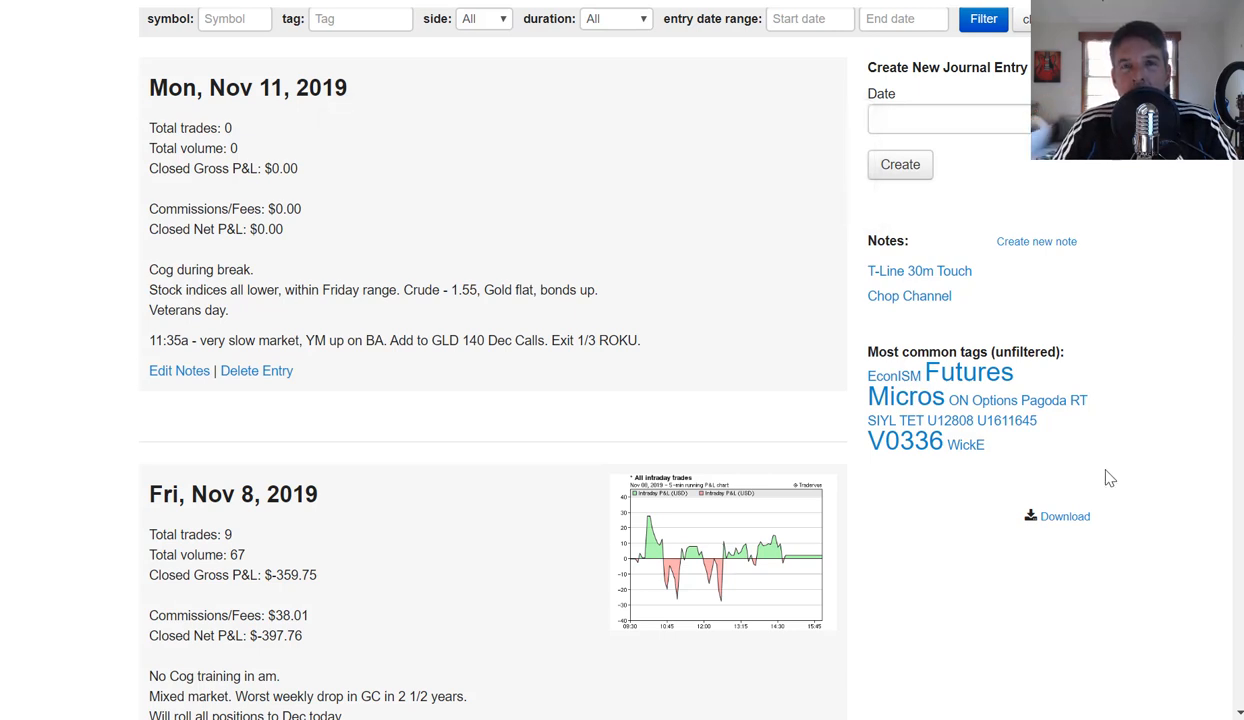